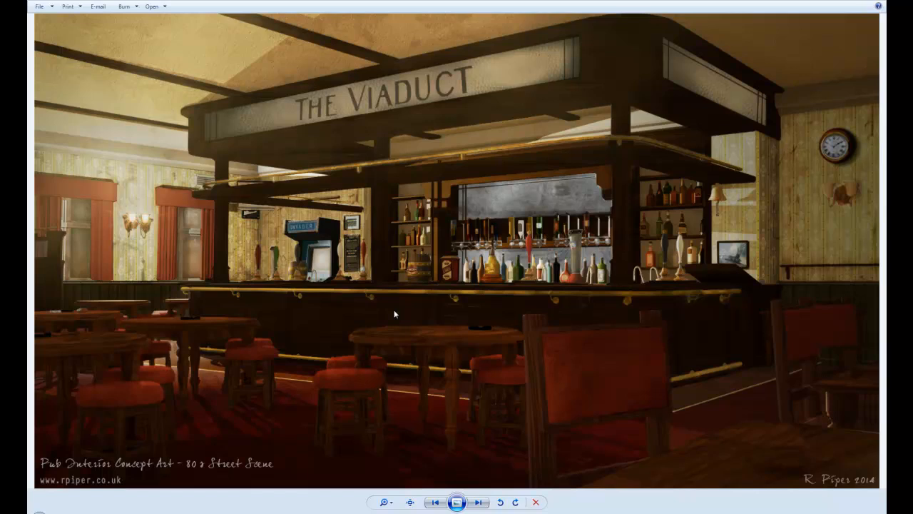
mouse_move(339, 112)
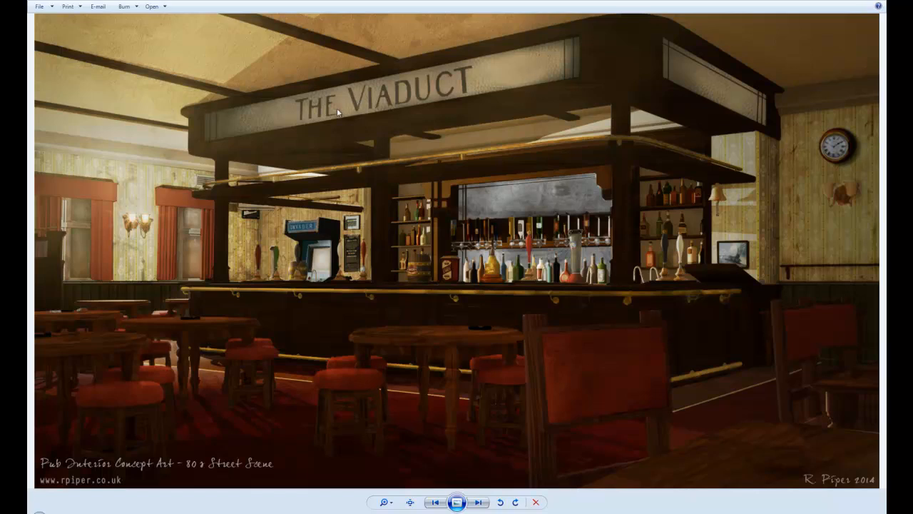
mouse_move(230, 383)
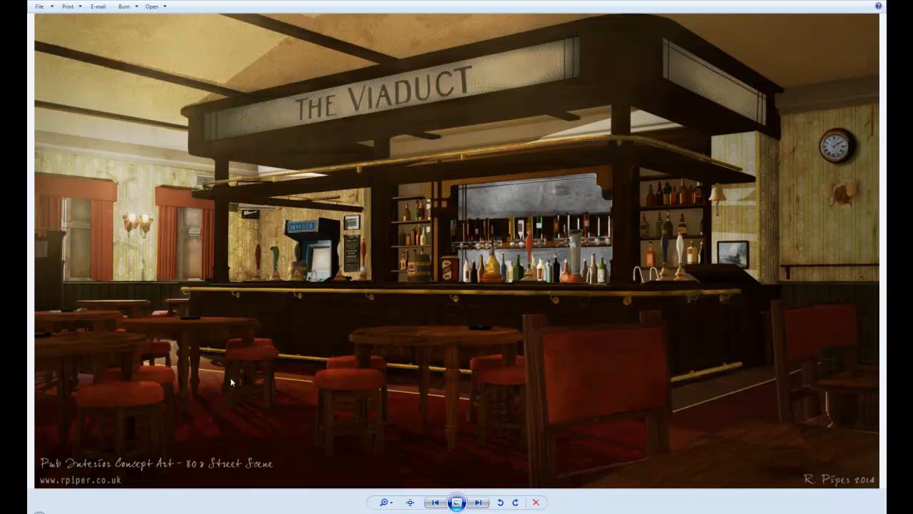
mouse_move(688, 222)
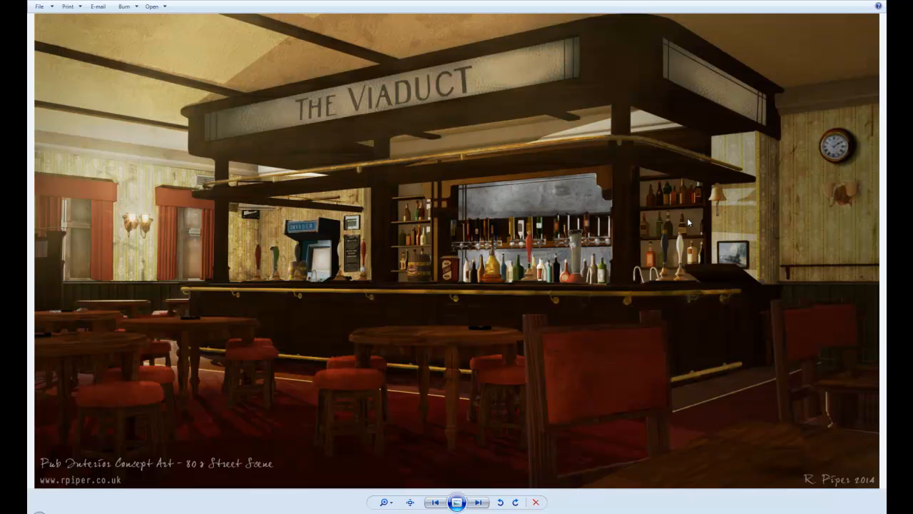
mouse_move(250, 85)
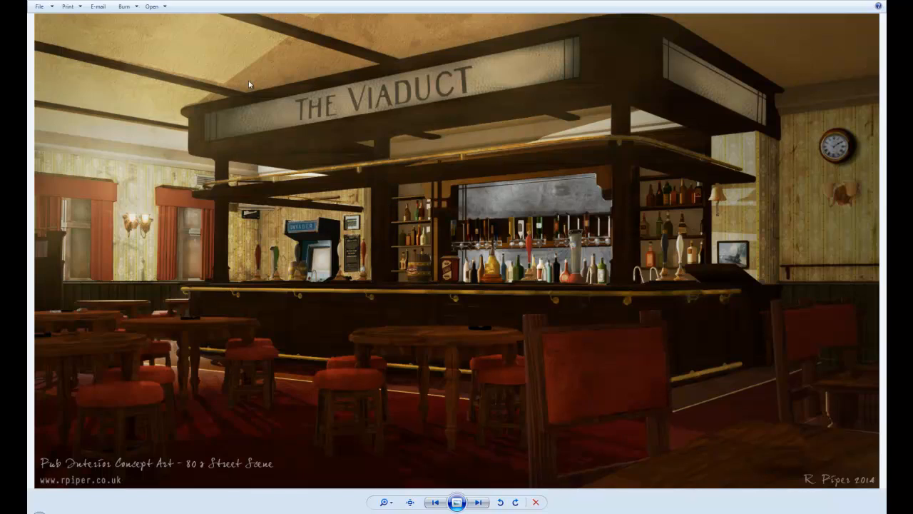
mouse_move(660, 178)
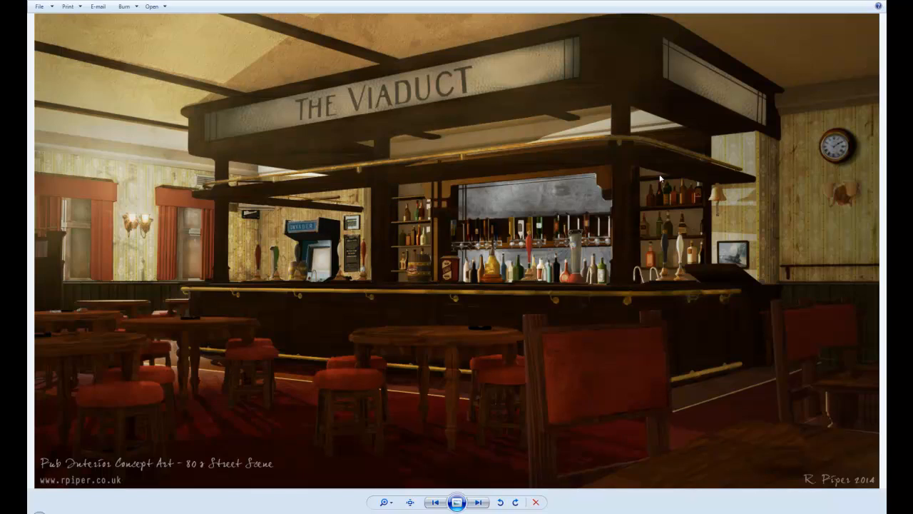
mouse_move(411, 311)
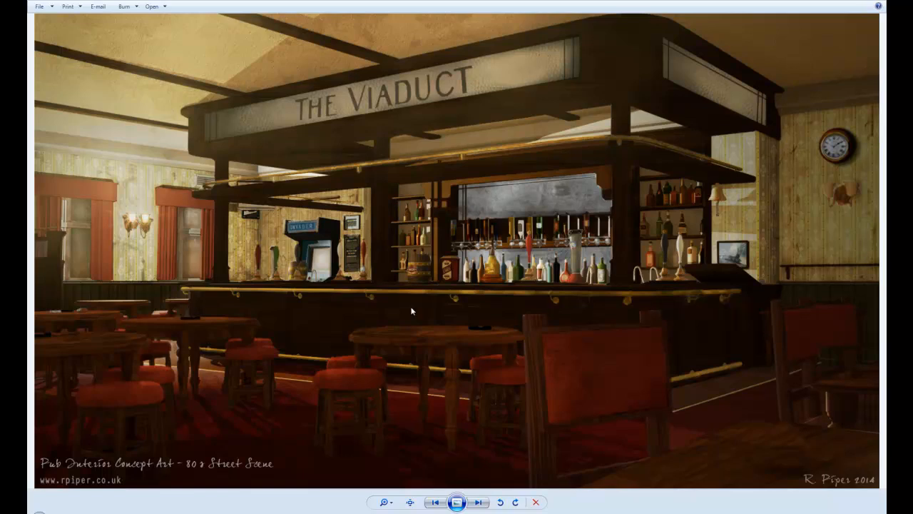
mouse_move(382, 307)
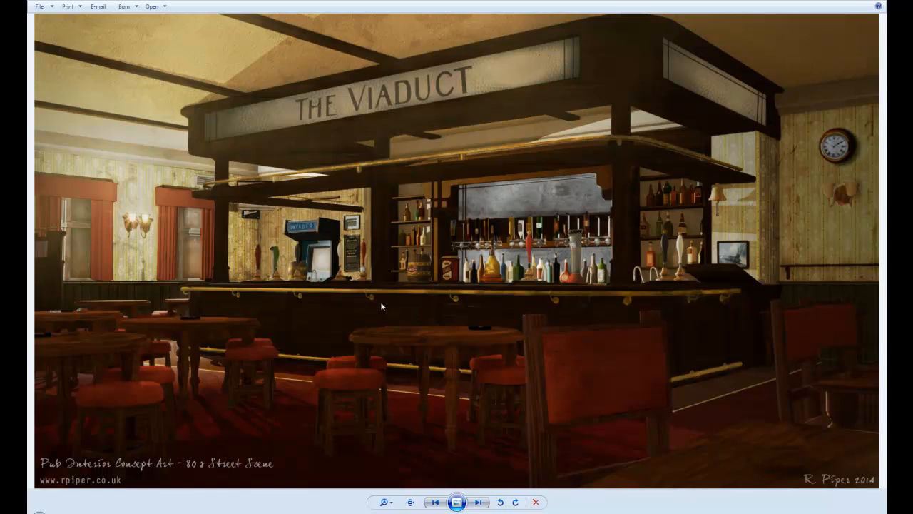
mouse_move(396, 309)
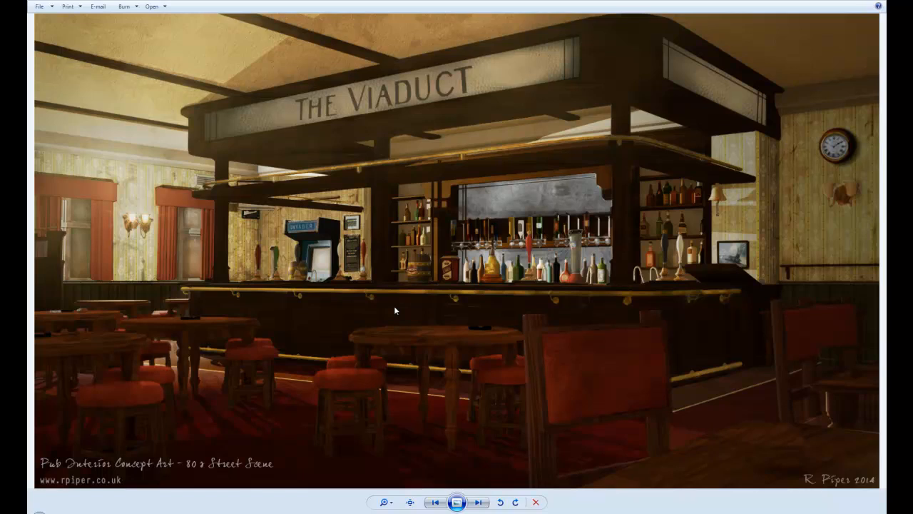
mouse_move(558, 366)
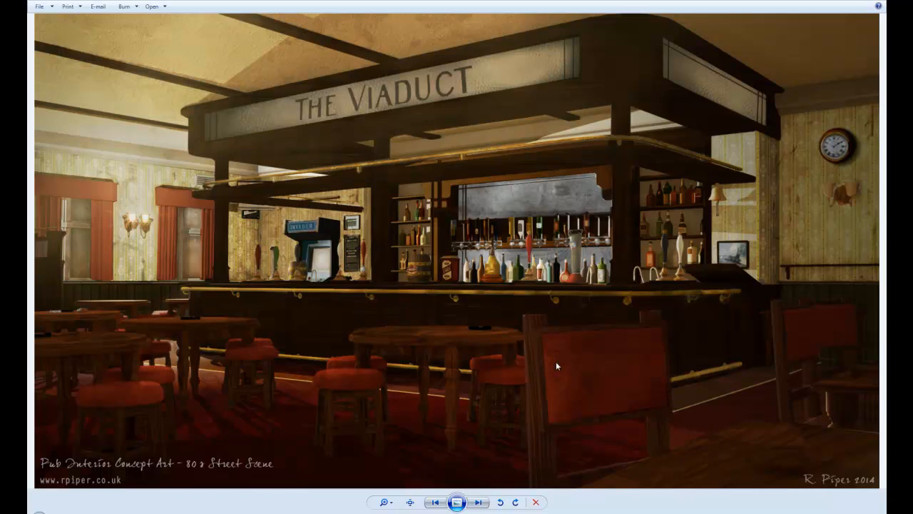
mouse_move(351, 279)
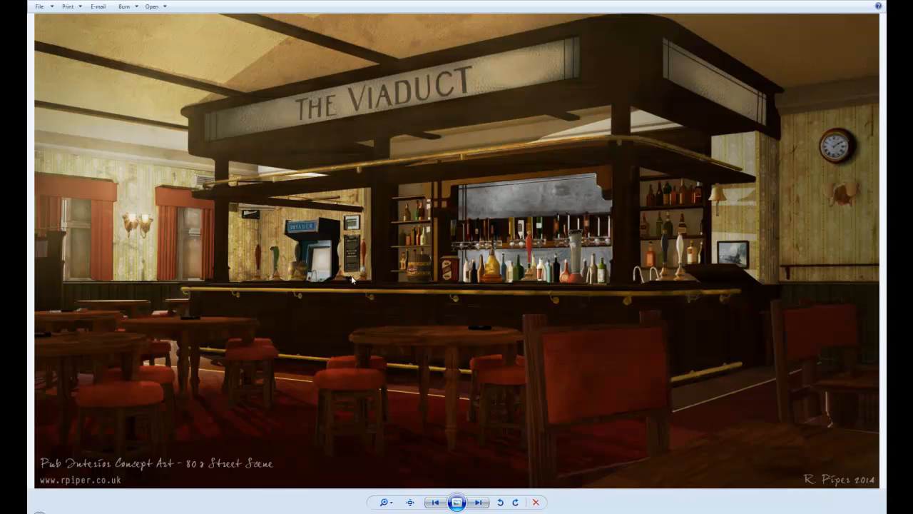
mouse_move(384, 251)
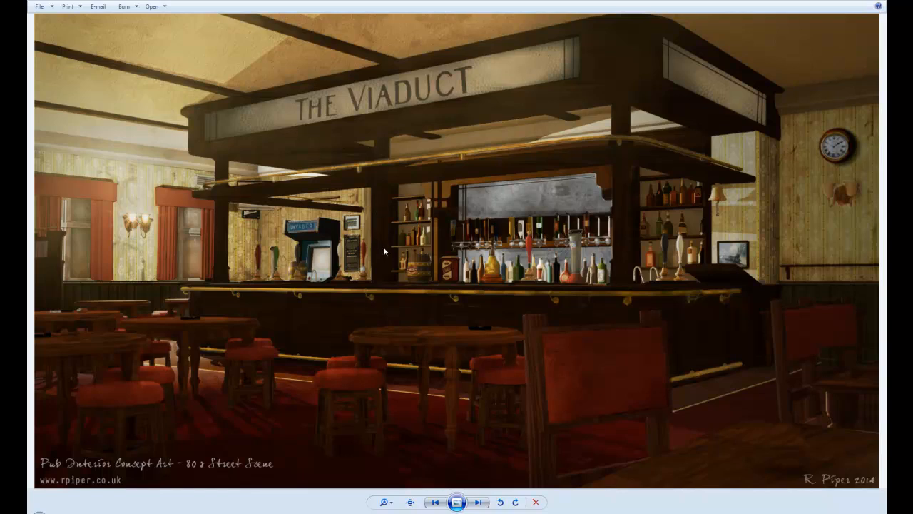
mouse_move(380, 237)
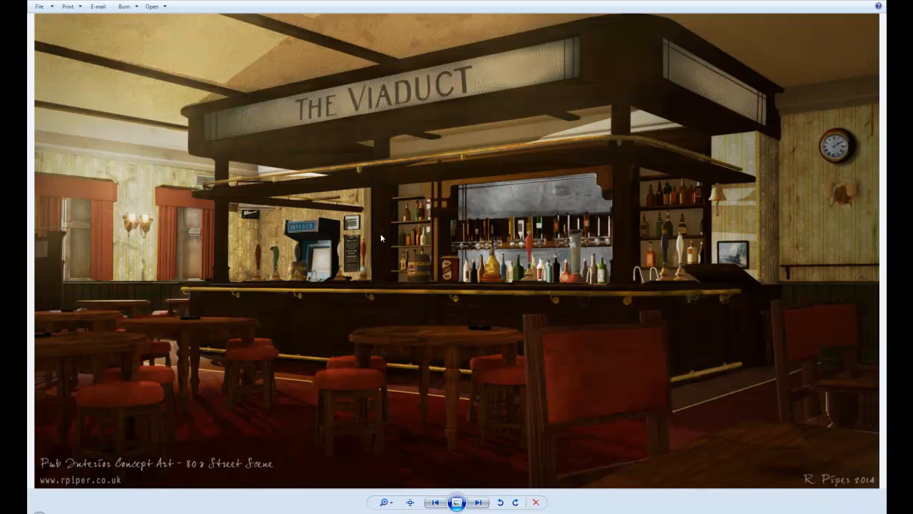
mouse_move(383, 210)
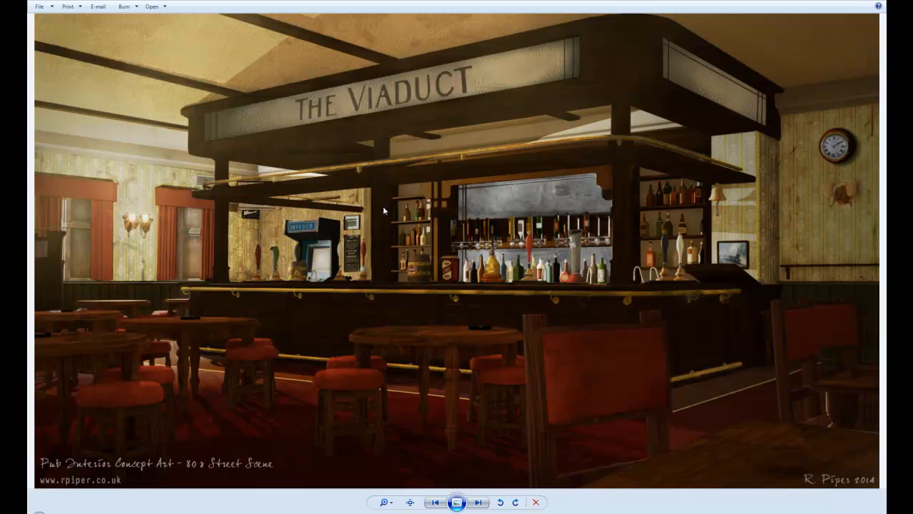
mouse_move(382, 259)
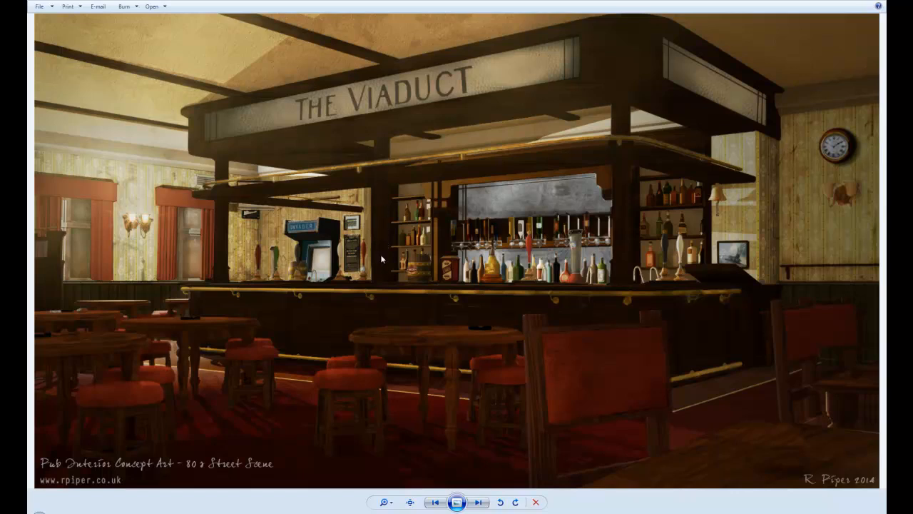
mouse_move(364, 235)
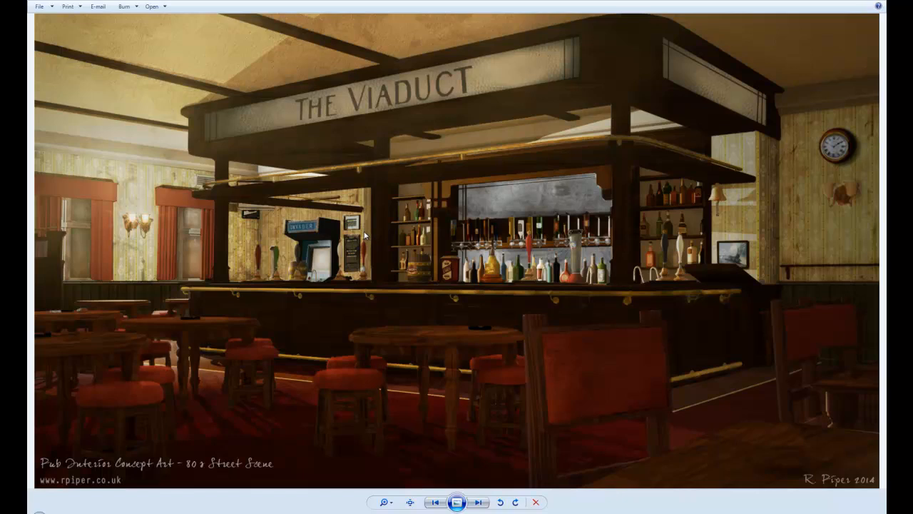
mouse_move(384, 224)
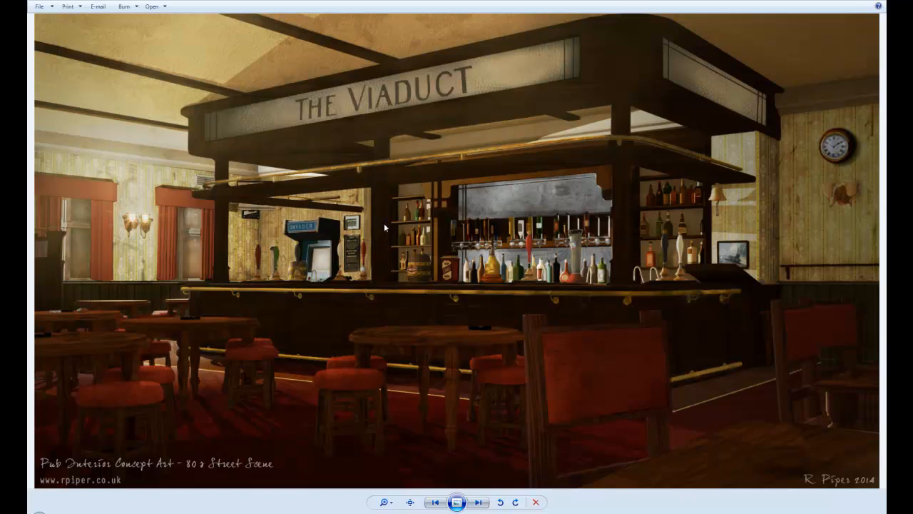
mouse_move(360, 239)
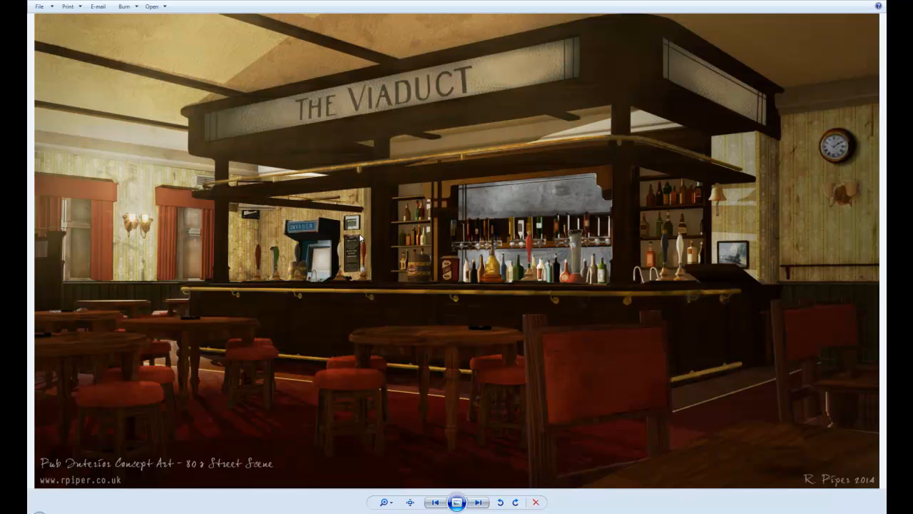
mouse_move(319, 272)
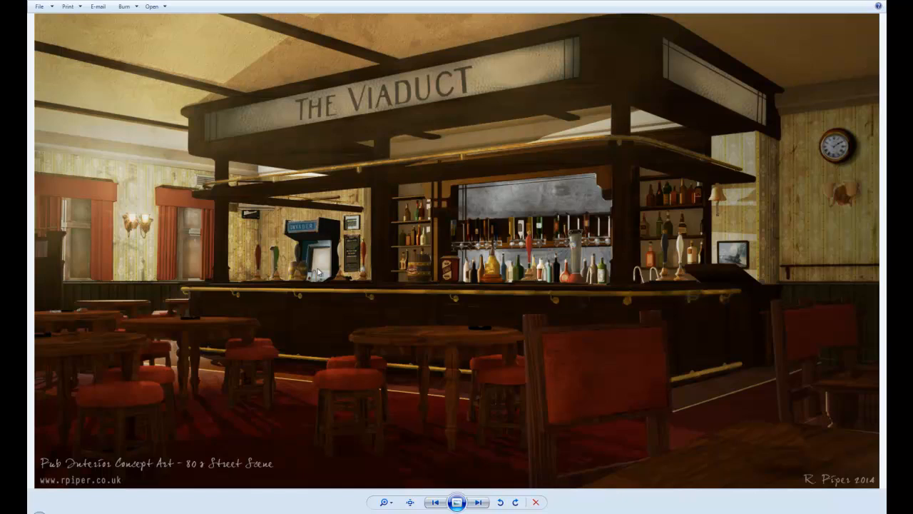
mouse_move(297, 300)
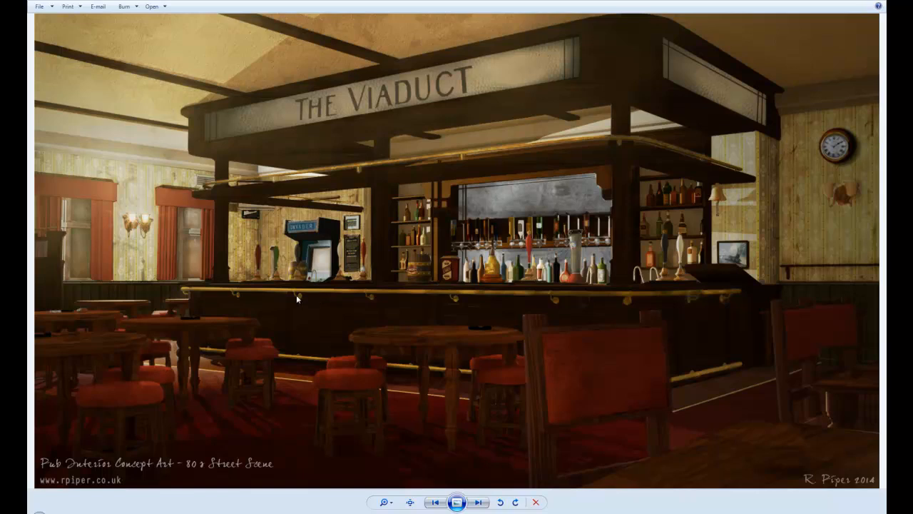
mouse_move(63, 264)
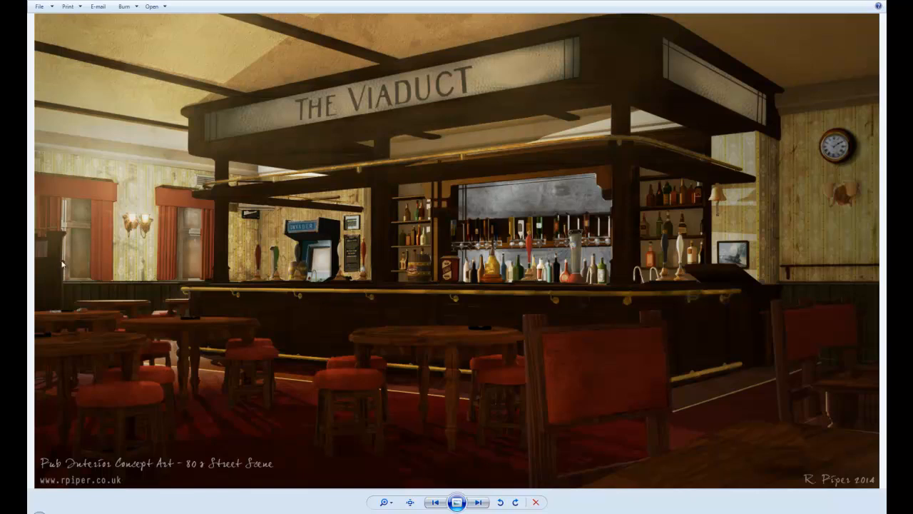
mouse_move(55, 263)
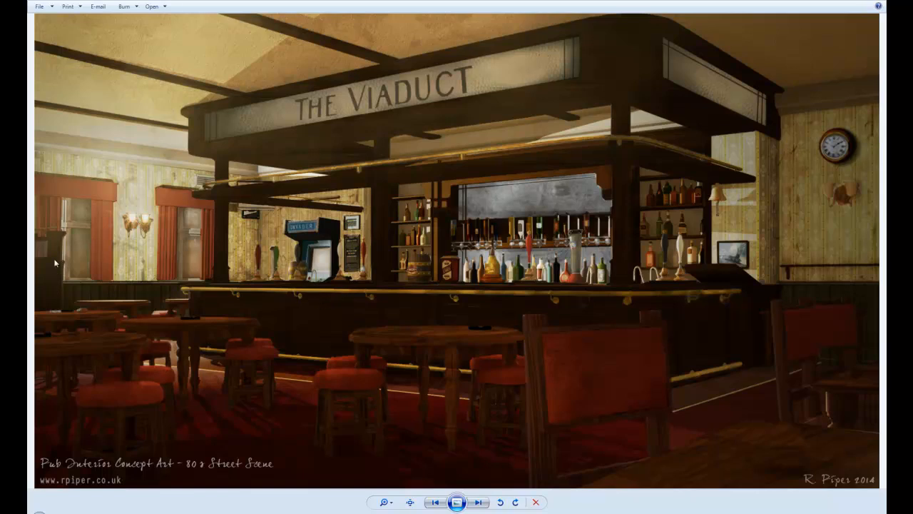
mouse_move(58, 278)
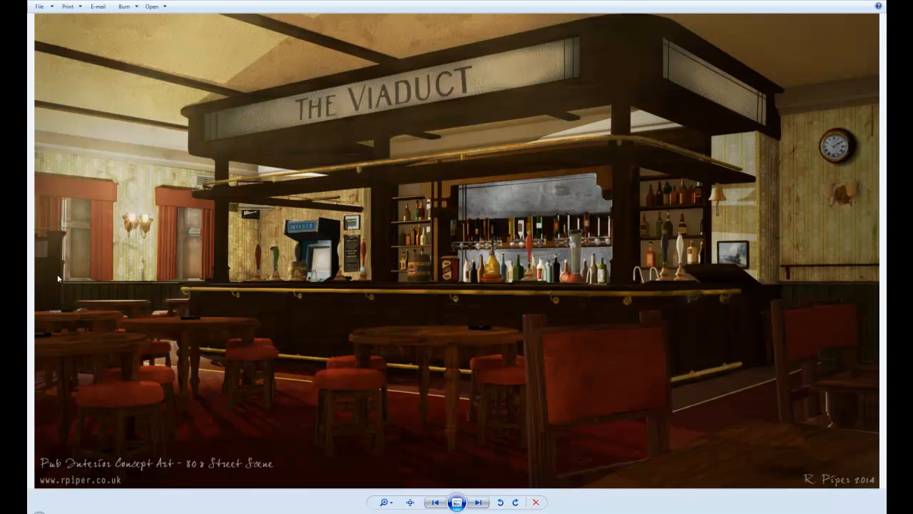
mouse_move(59, 255)
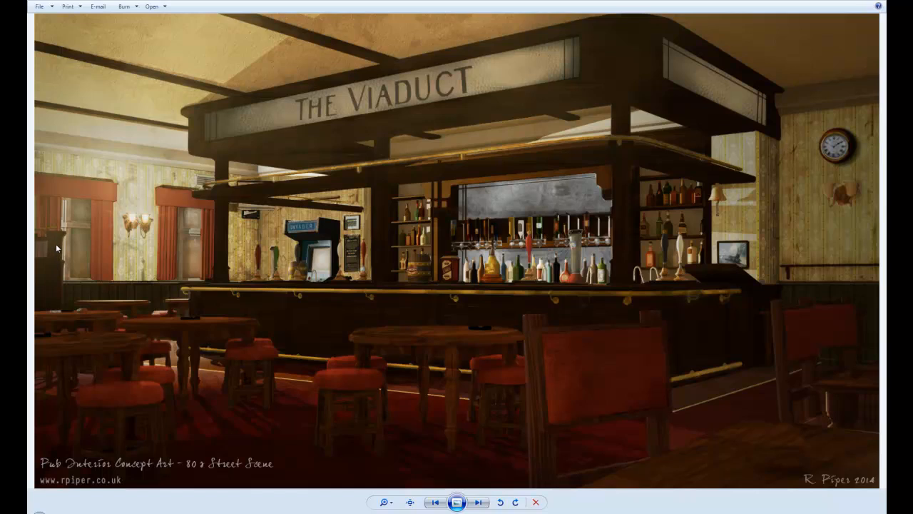
mouse_move(410, 390)
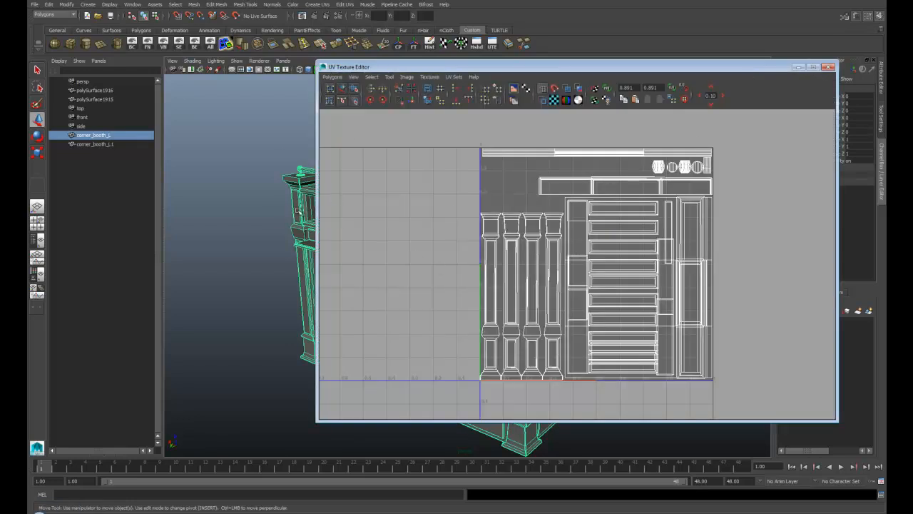
Put away the UV editor, select the booth's front panel and orbit to inspect its rails
right_click(221, 221)
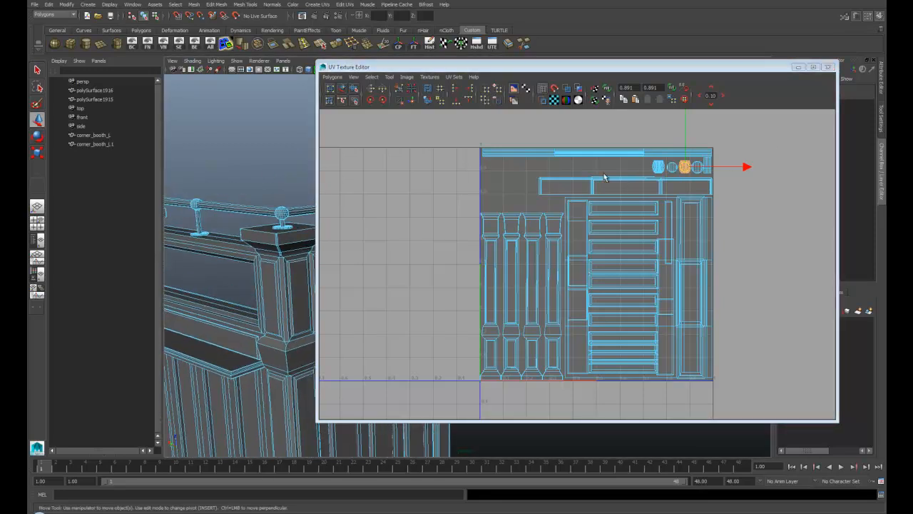
mouse_move(726, 394)
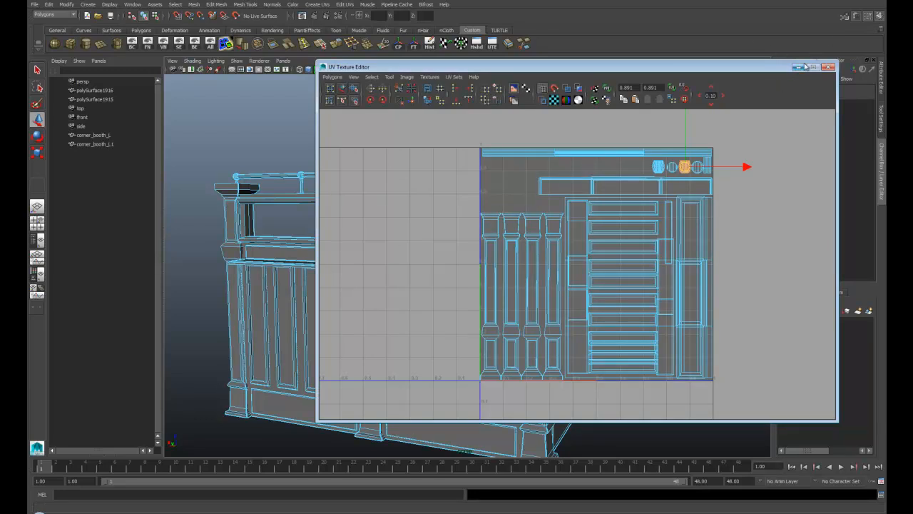
click(832, 66)
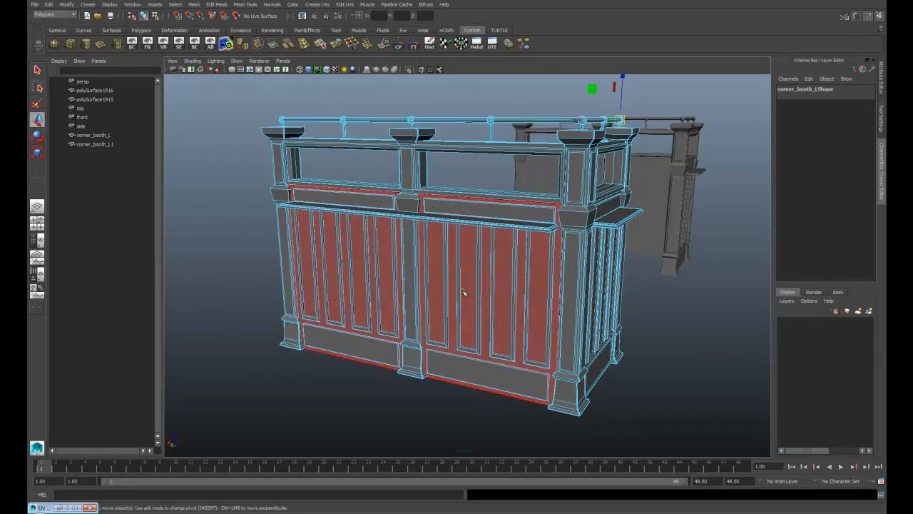
click(460, 289)
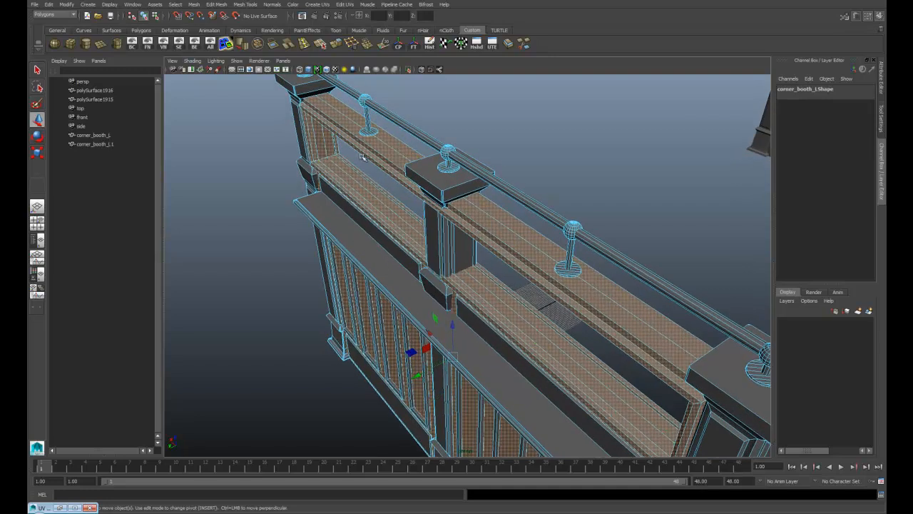
click(356, 307)
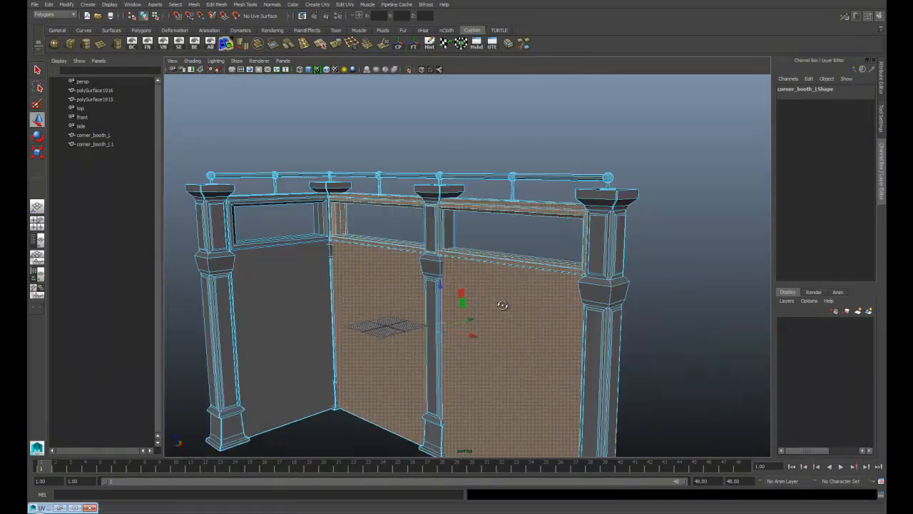
drag(499, 307, 464, 293)
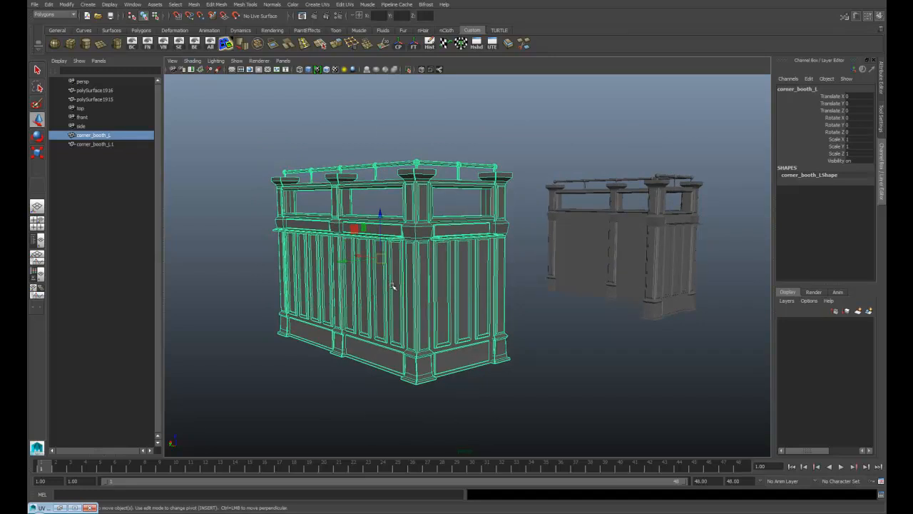
mouse_move(396, 277)
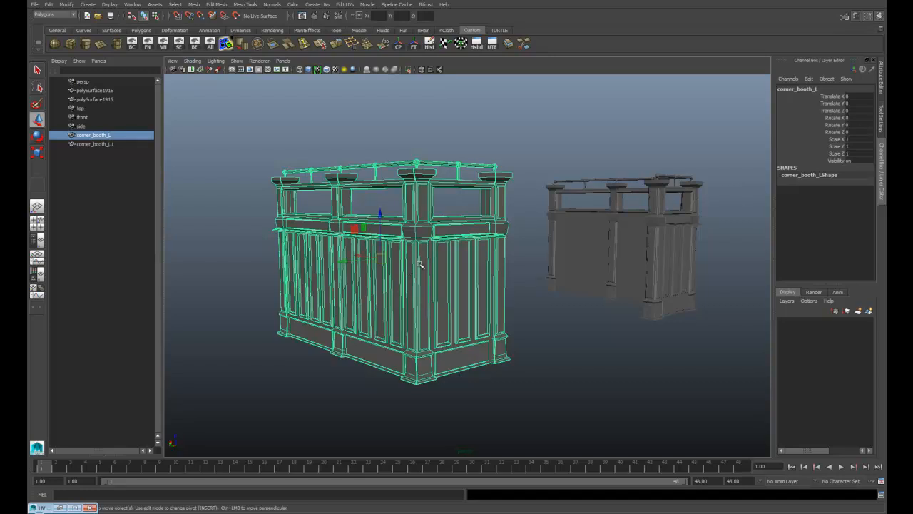
mouse_move(418, 200)
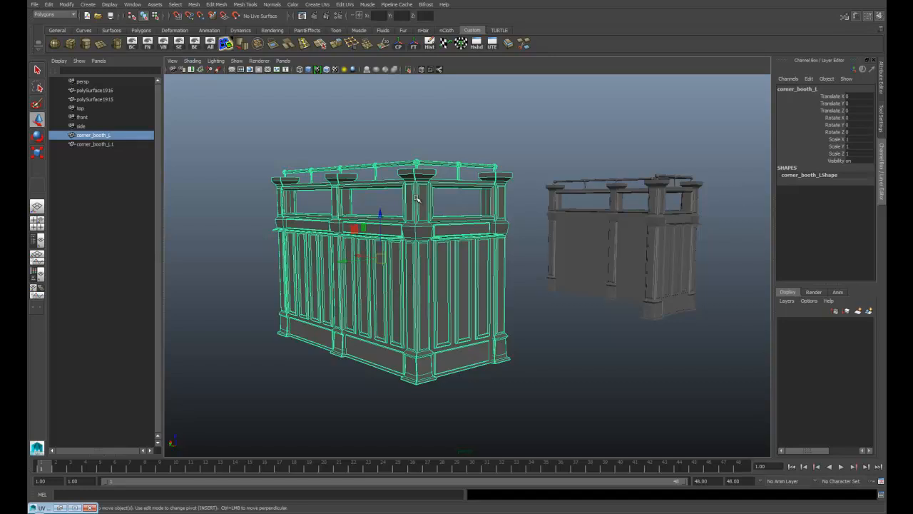
mouse_move(385, 331)
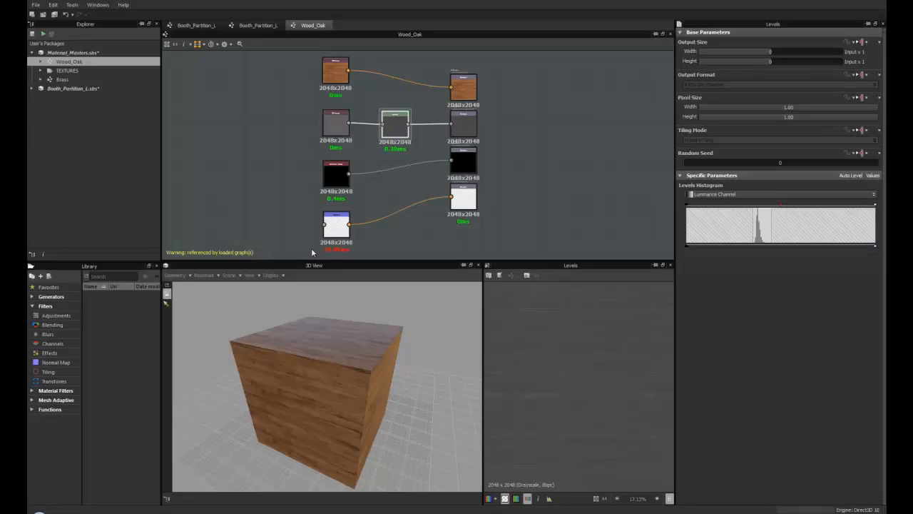
Review the Material_Masters package and open its Brass material graph
click(71, 52)
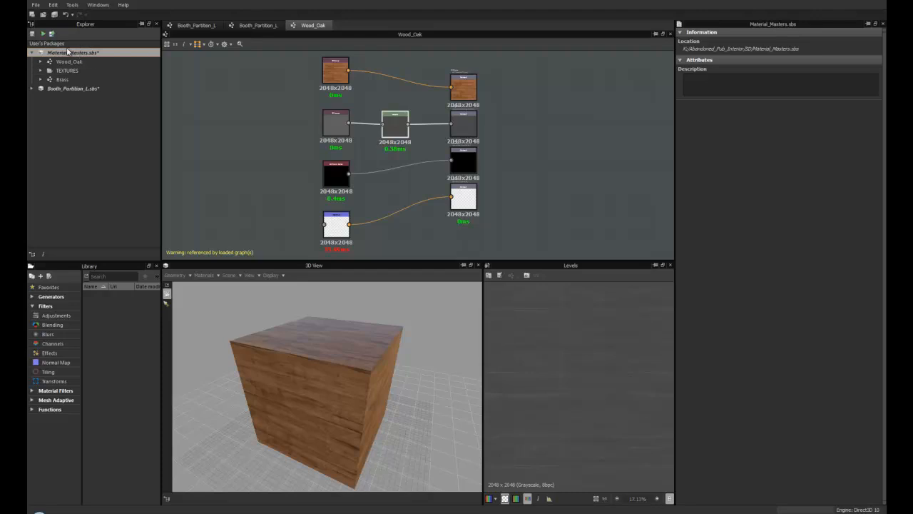
mouse_move(77, 54)
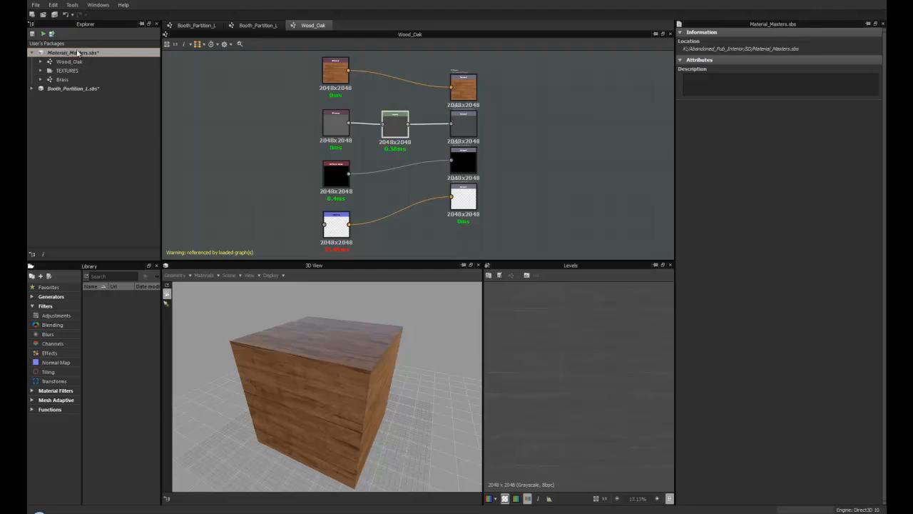
mouse_move(68, 61)
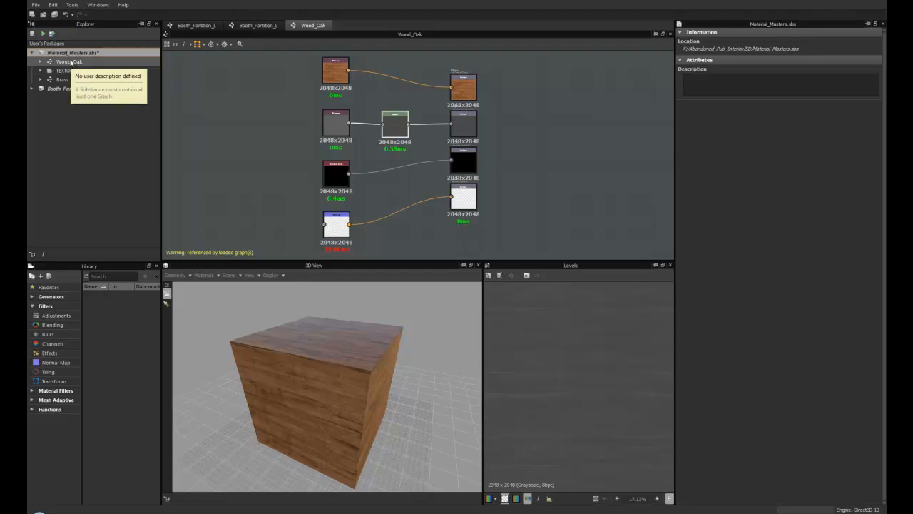
mouse_move(67, 70)
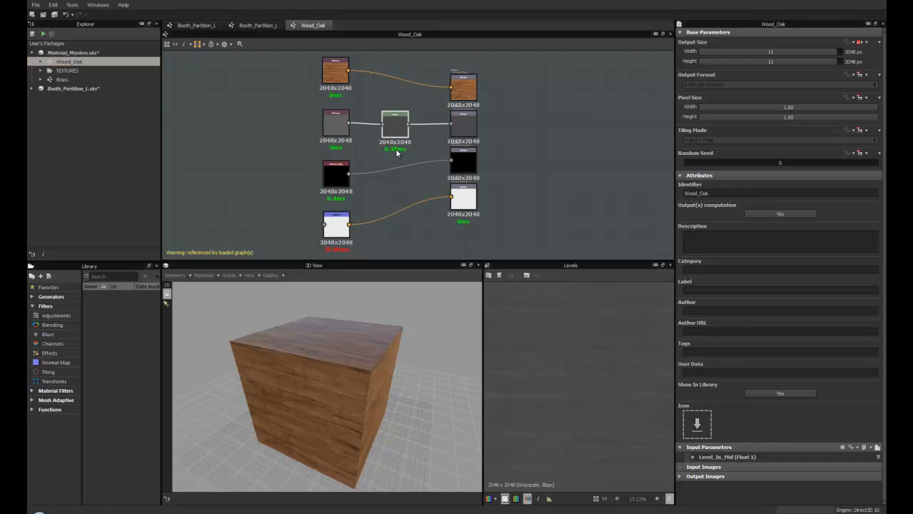
click(63, 80)
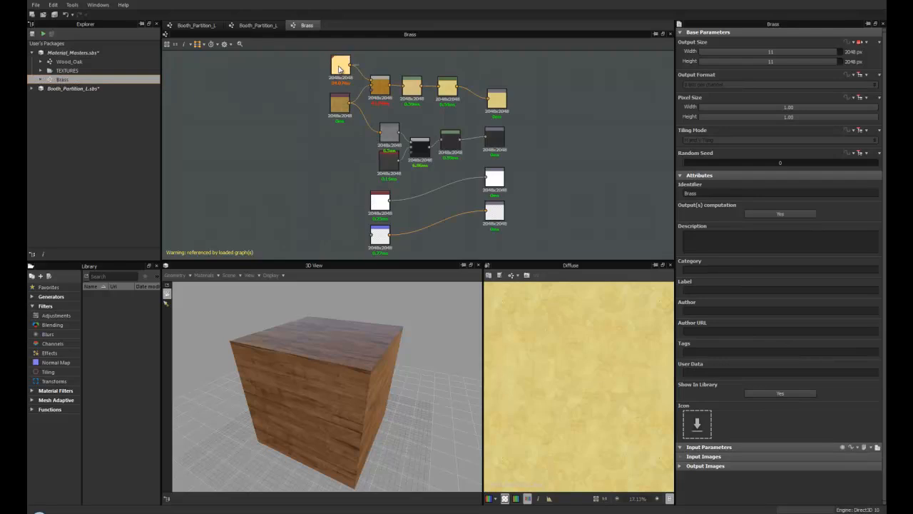
click(341, 65)
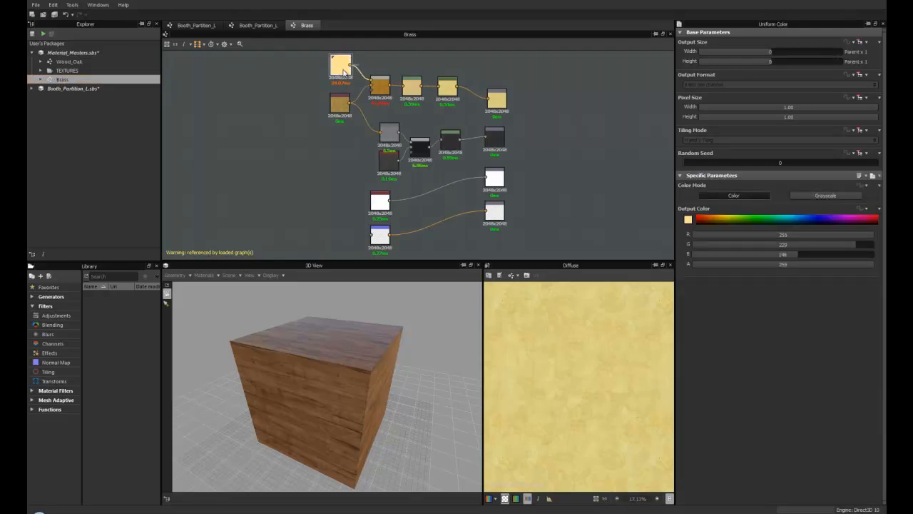
click(340, 64)
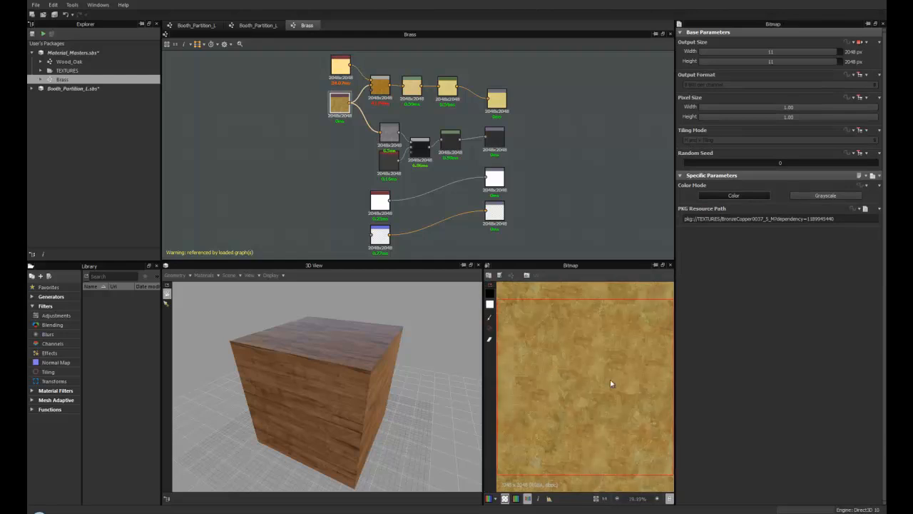
click(340, 104)
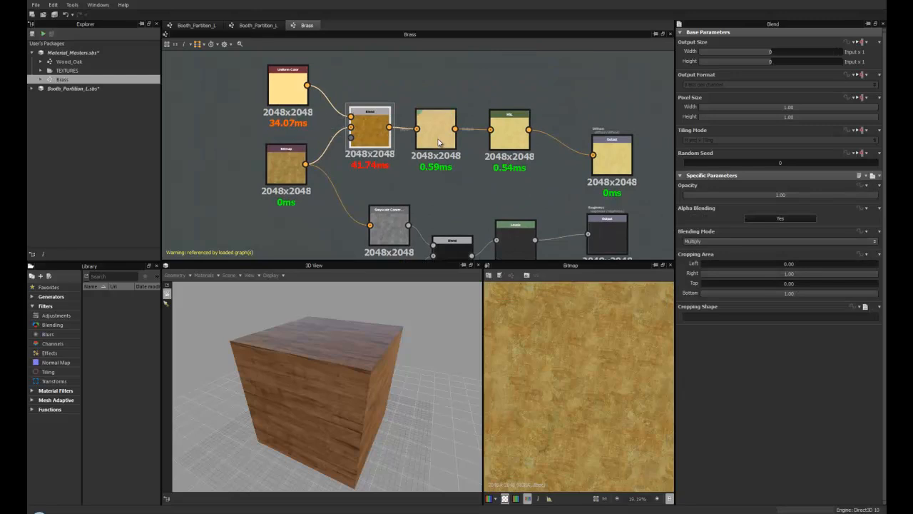
click(439, 128)
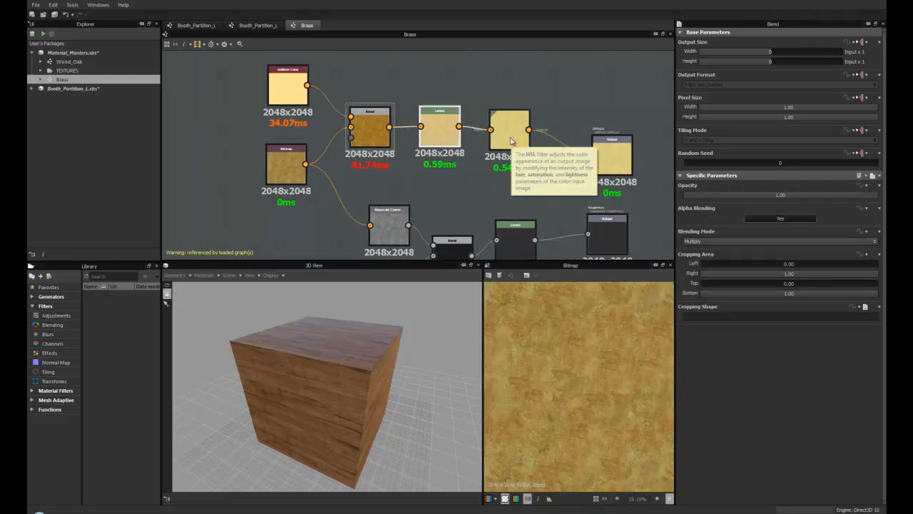
click(509, 132)
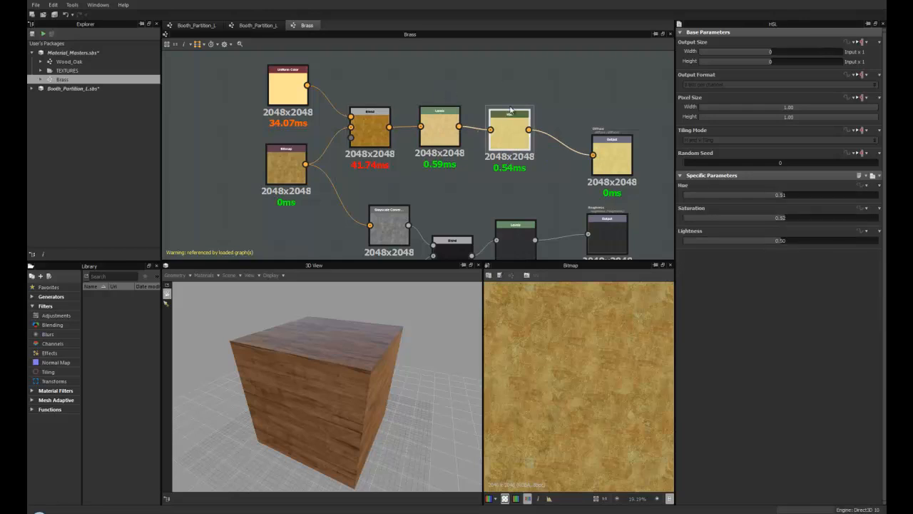
right_click(496, 114)
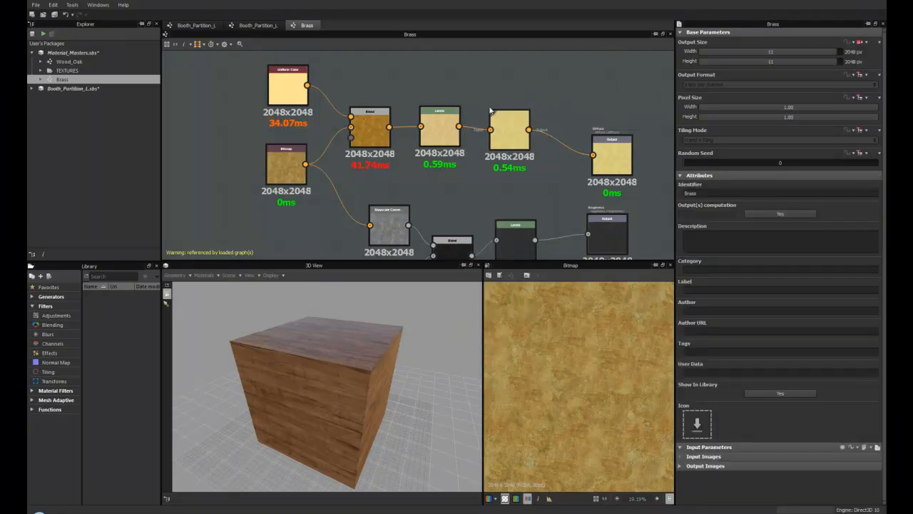
click(608, 155)
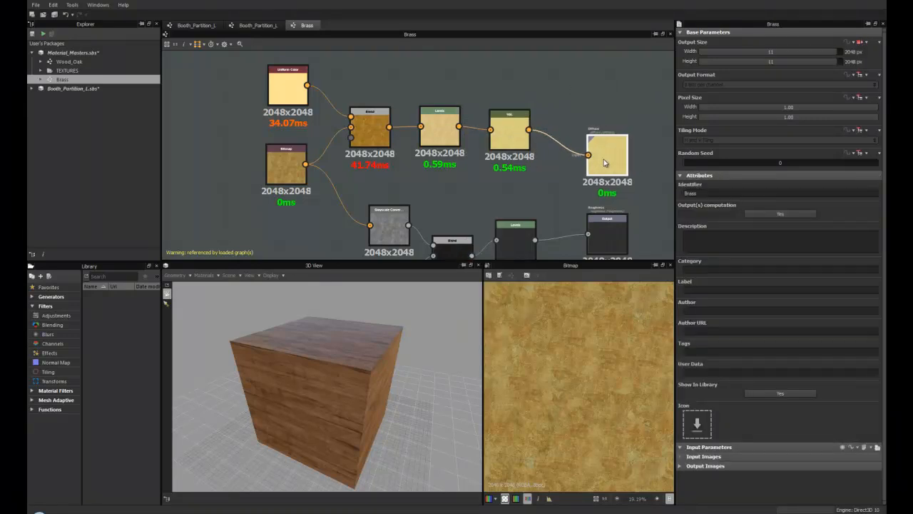
click(606, 153)
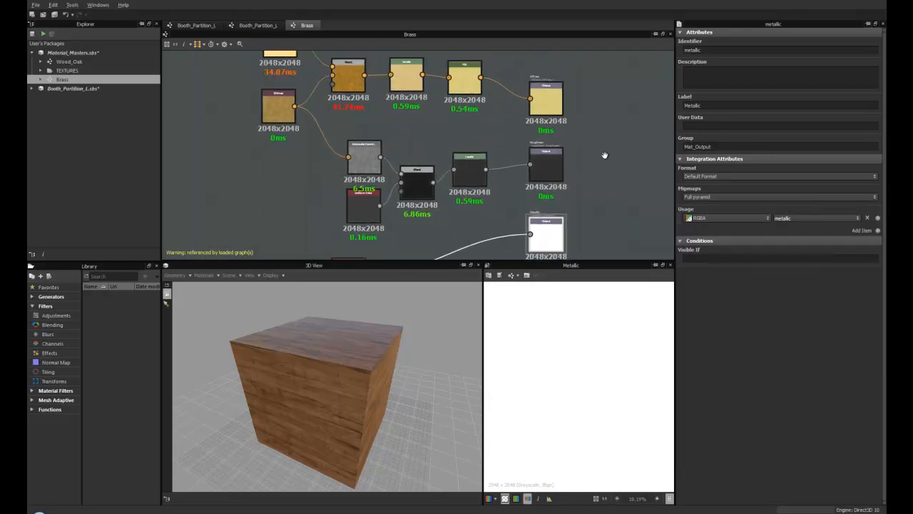
Preview the Brass Blend node in the 2D view, then show the Brass graph's properties
click(367, 93)
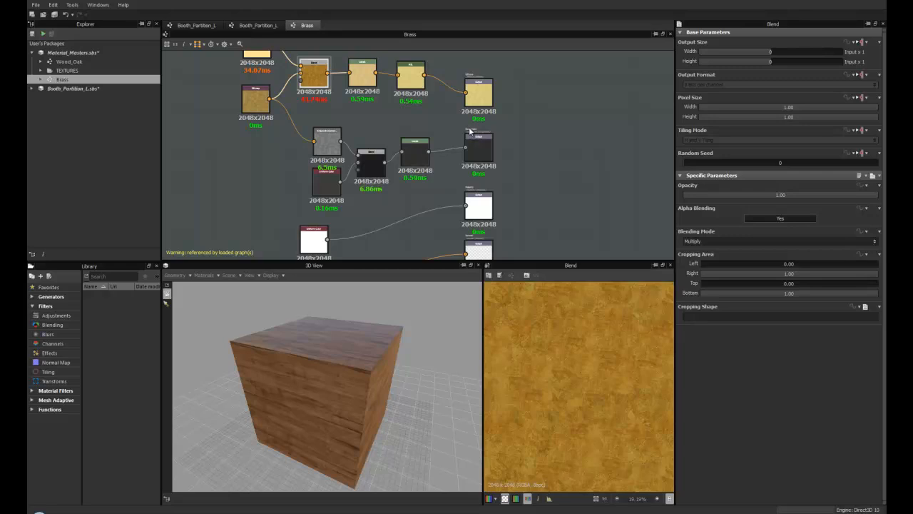
mouse_move(536, 136)
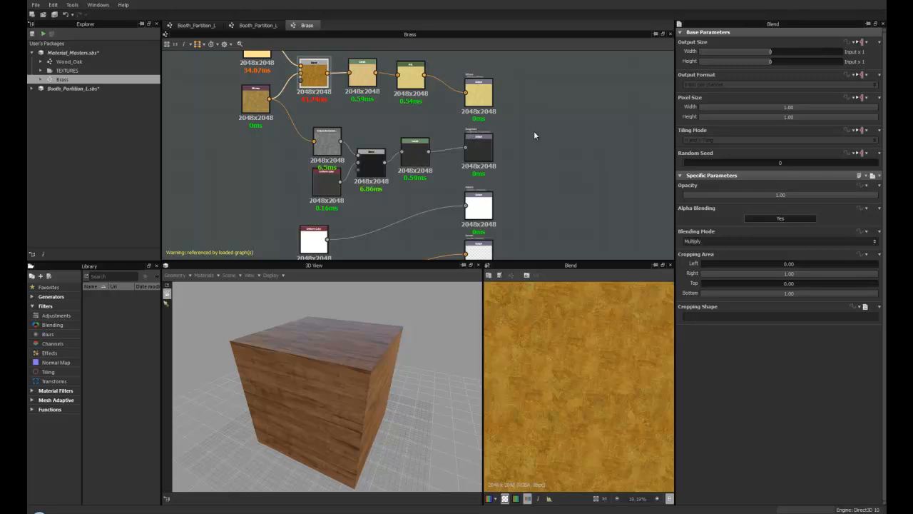
click(478, 92)
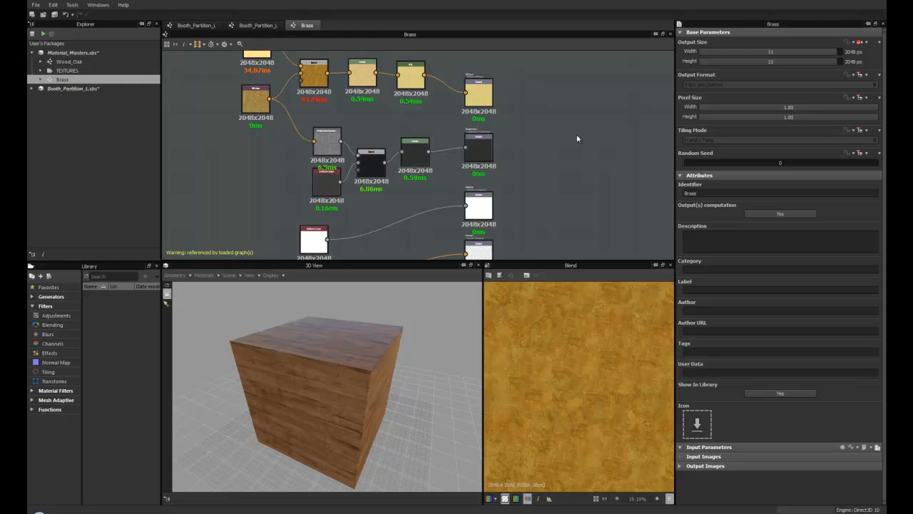
mouse_move(581, 132)
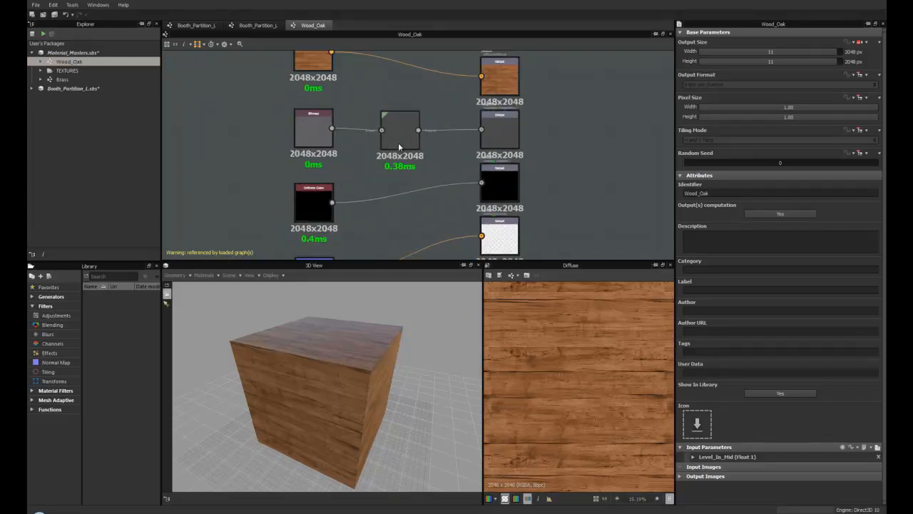
mouse_move(399, 128)
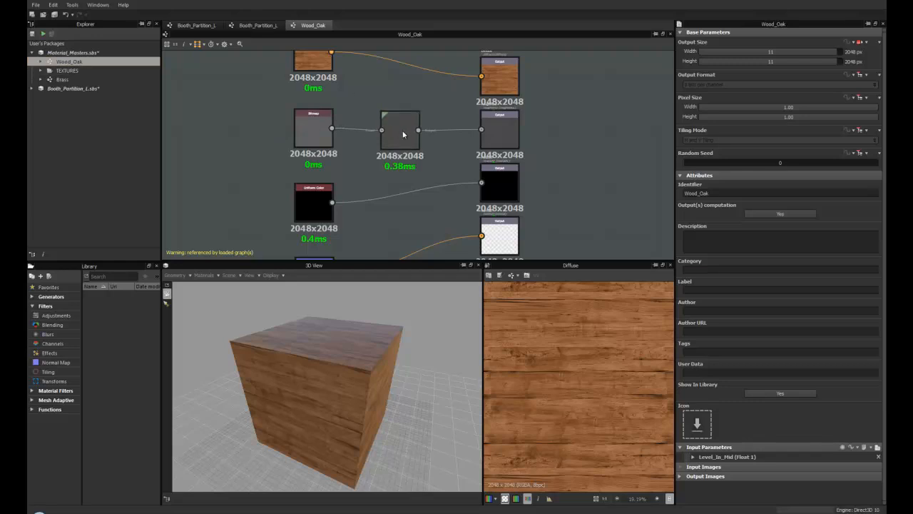
Expose the oak Levels node's mid value as Level_In_Mid and expand Booth_Partition_L.sbs
right_click(400, 129)
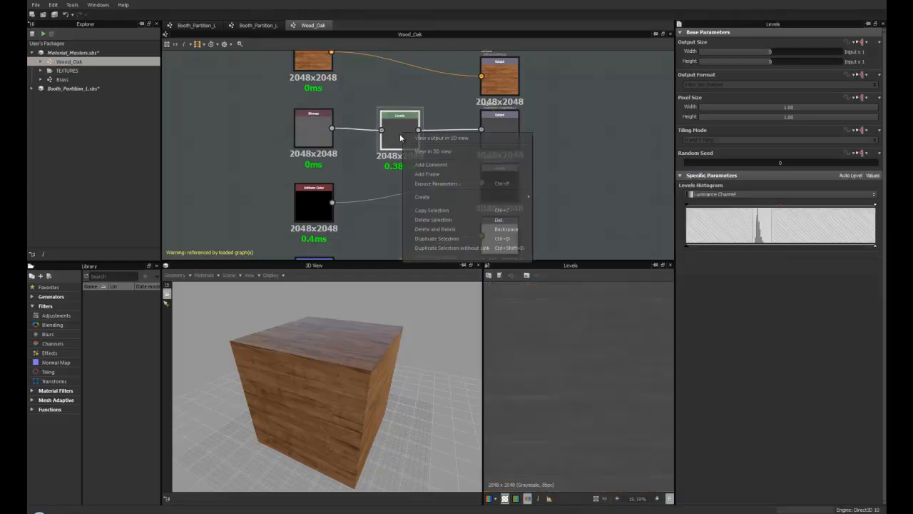
mouse_move(439, 184)
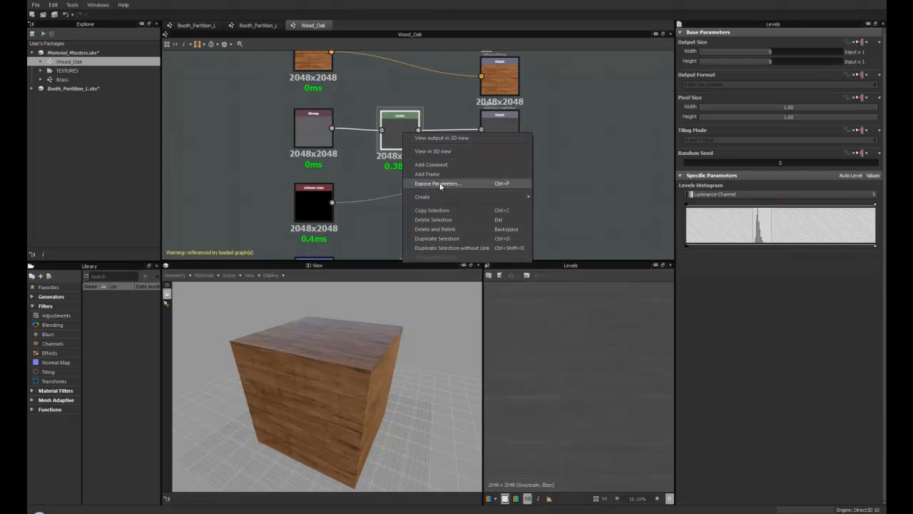
click(438, 184)
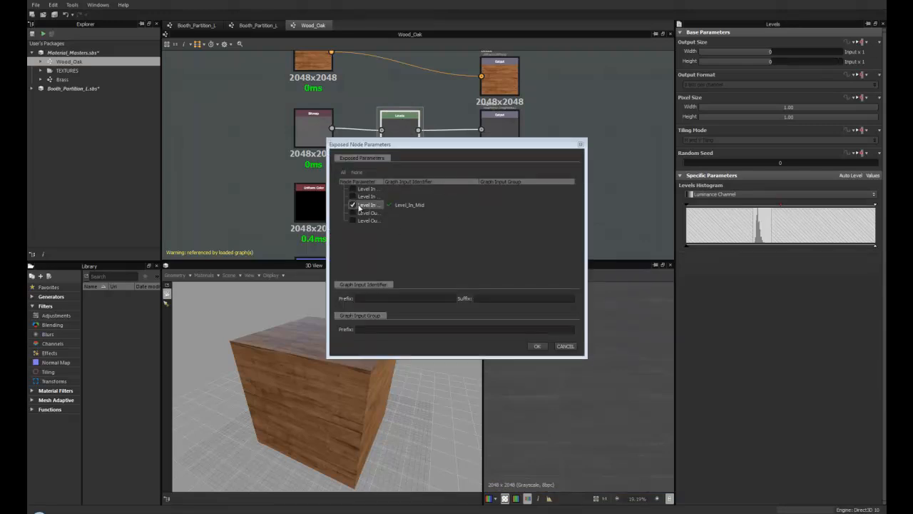
click(536, 346)
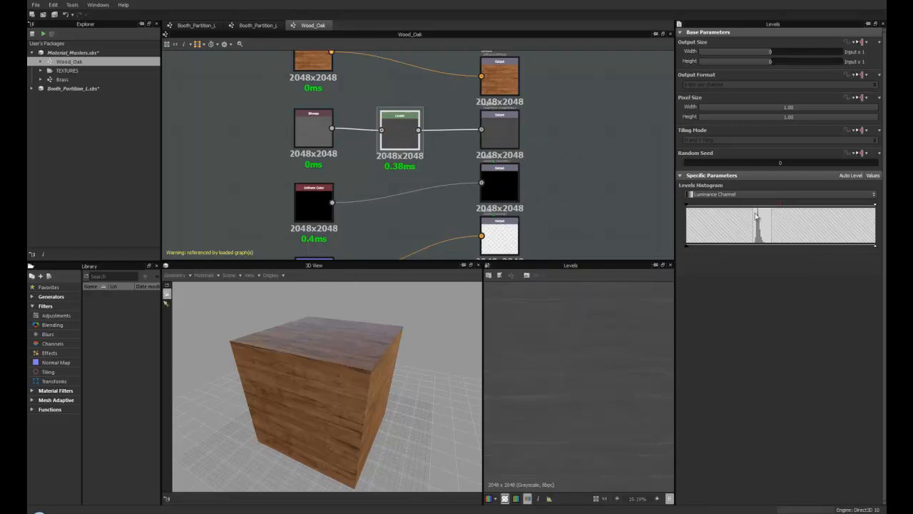
mouse_move(585, 203)
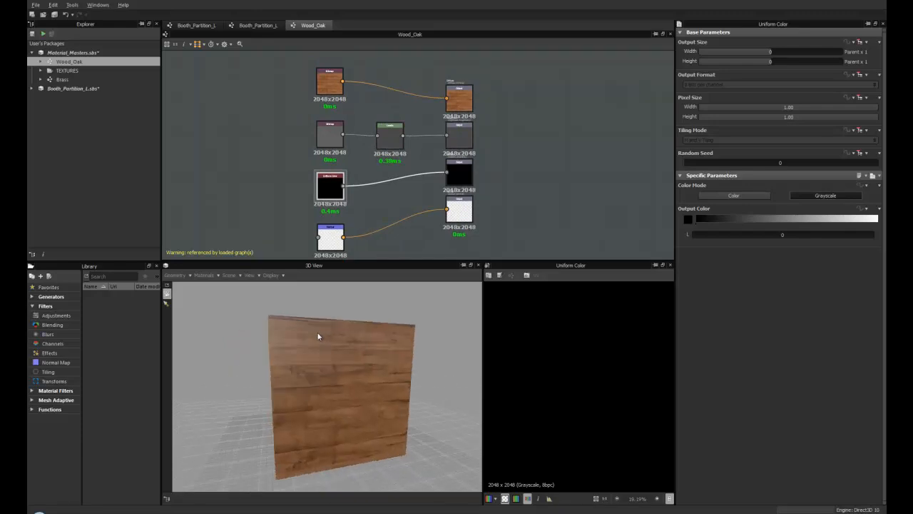
drag(318, 336, 351, 351)
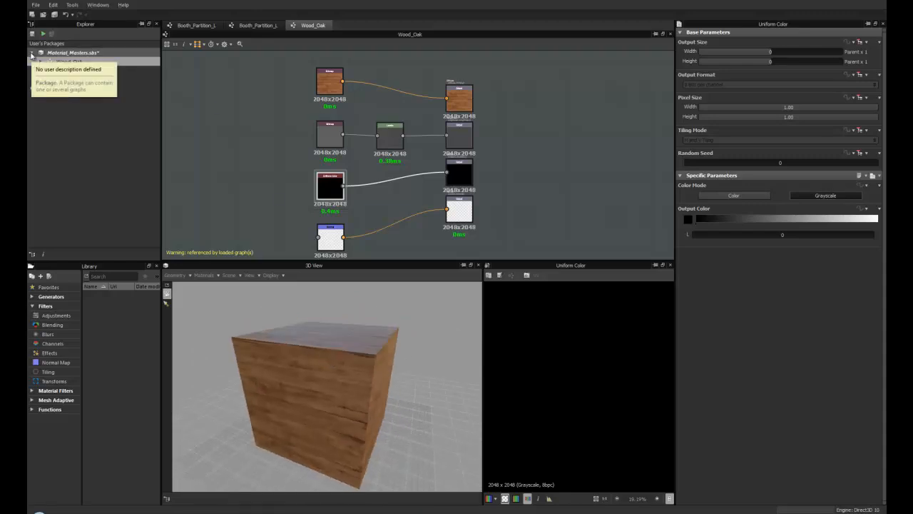
click(32, 61)
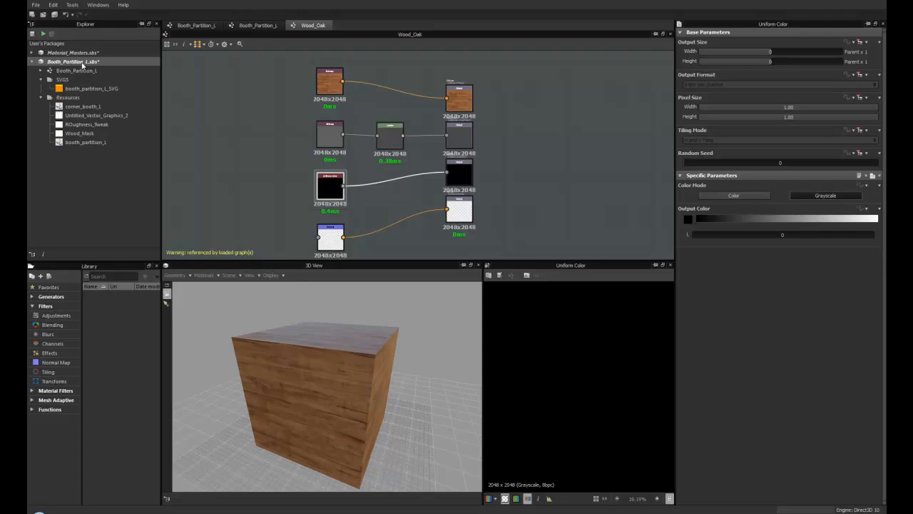
mouse_move(76, 70)
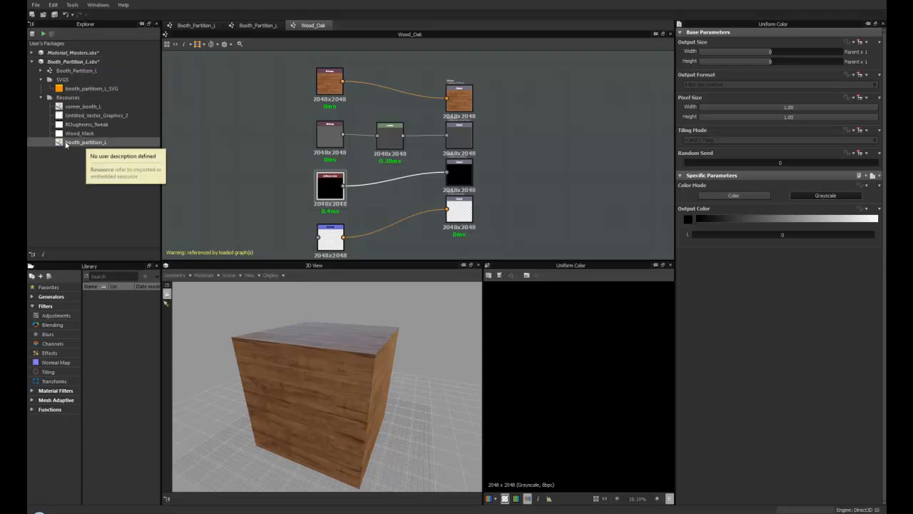
Preview the booth_partition_L mesh in the 3D View and open the Booth_Partition_L graph
click(86, 142)
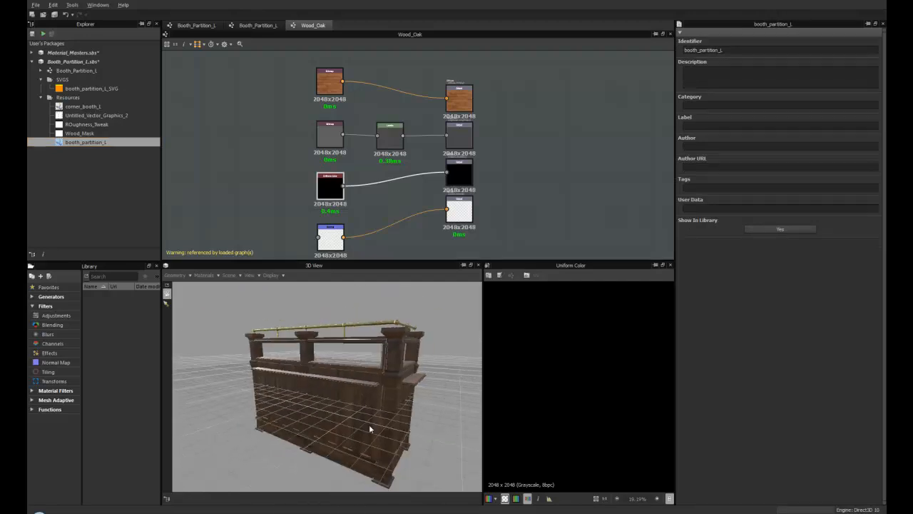
drag(370, 428, 321, 357)
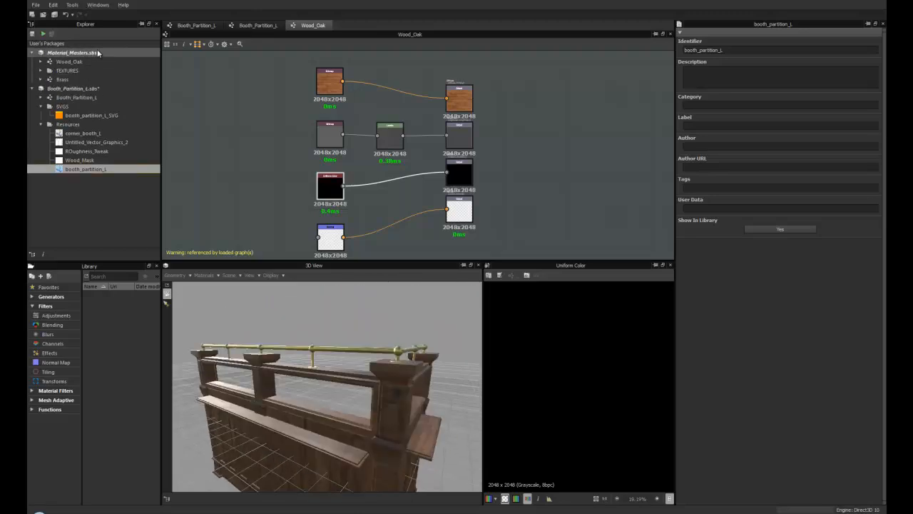
click(67, 70)
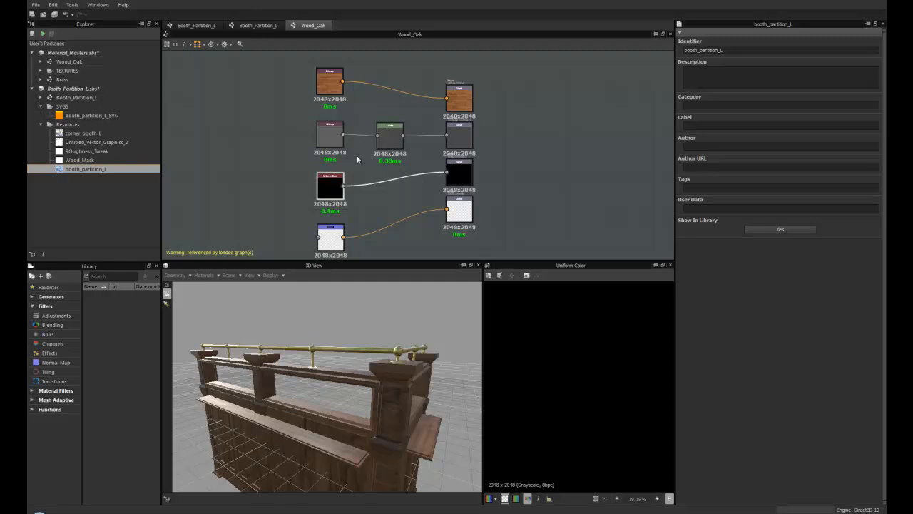
click(84, 133)
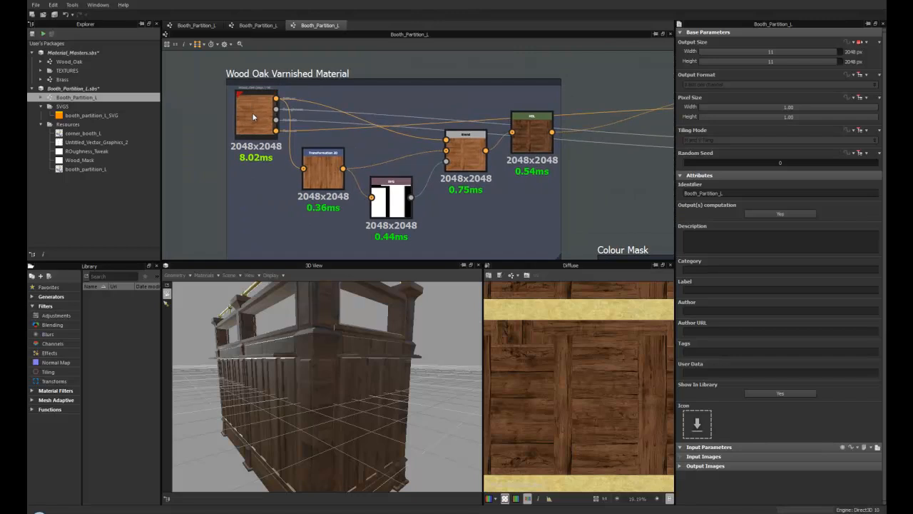
mouse_move(253, 111)
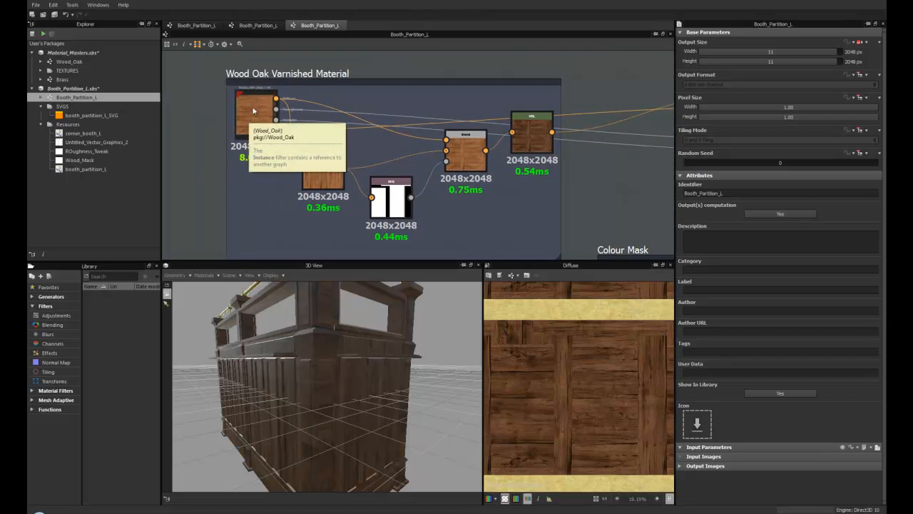
Inspect the Wood_Oak instance and preview the Transformation 2D node in the 2D view
click(256, 114)
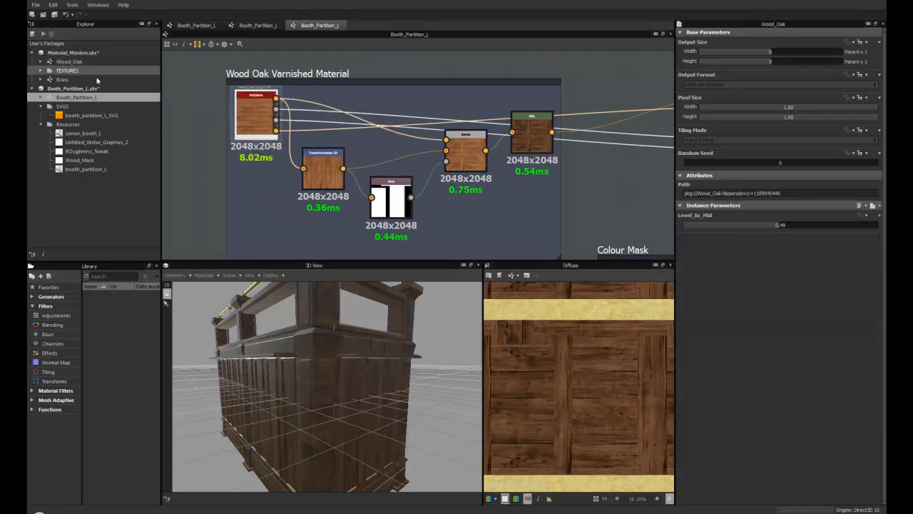
click(323, 169)
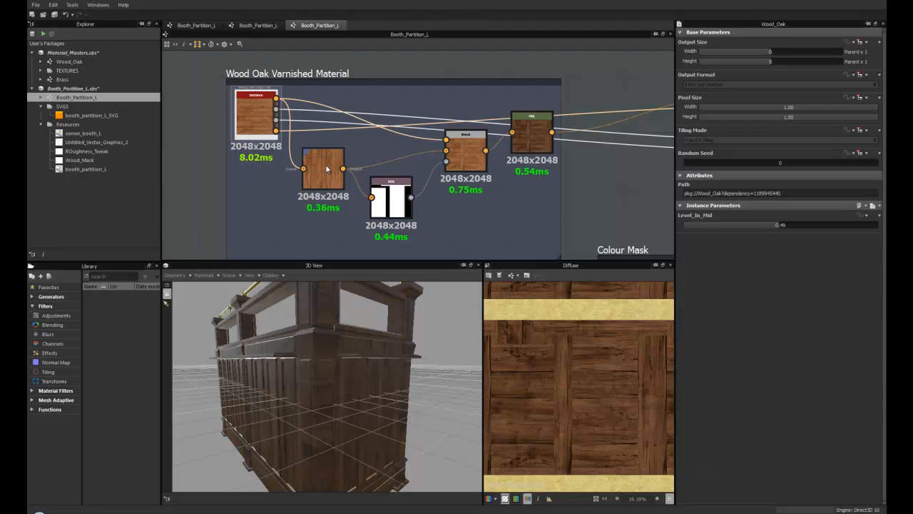
click(323, 169)
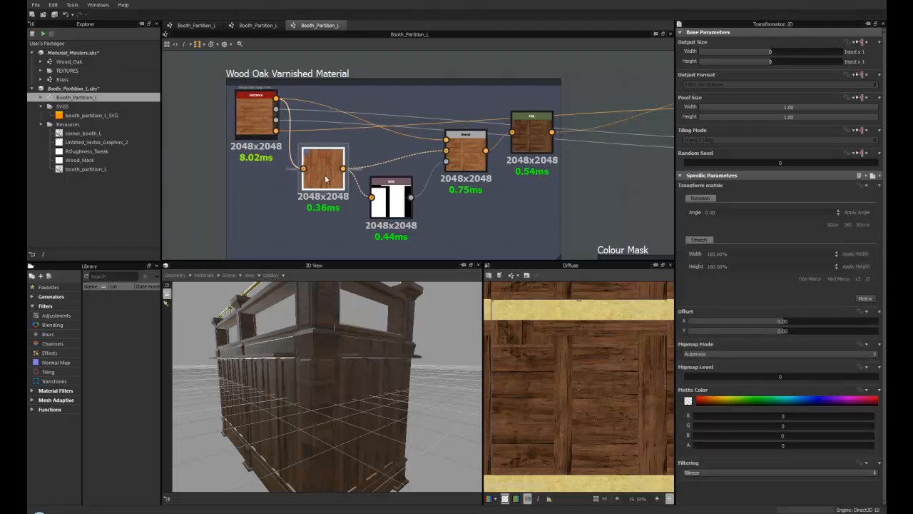
click(323, 168)
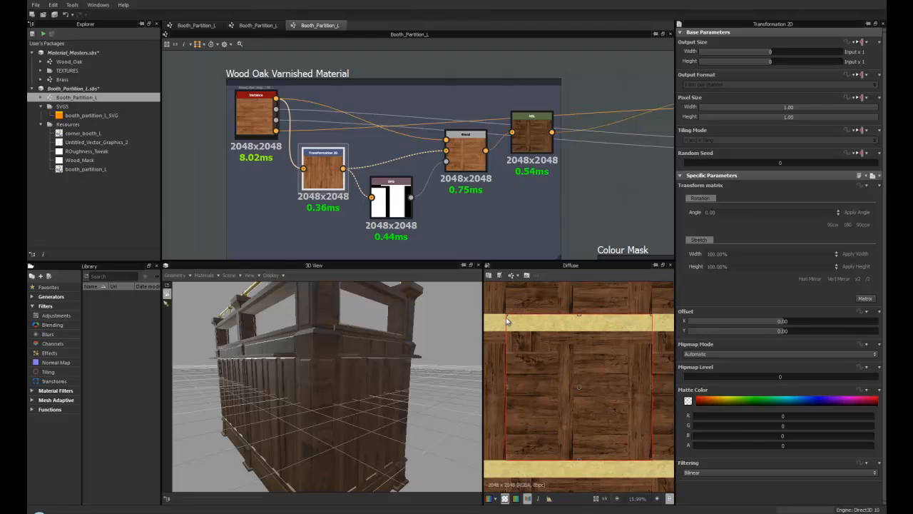
mouse_move(566, 407)
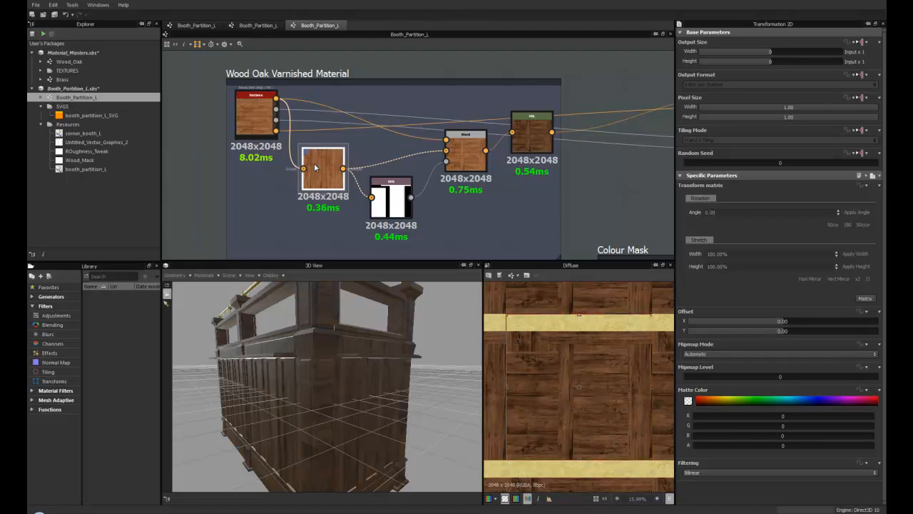
Select the SVG mask node, dismiss the node menu, and view the plank mask in 2D
click(390, 197)
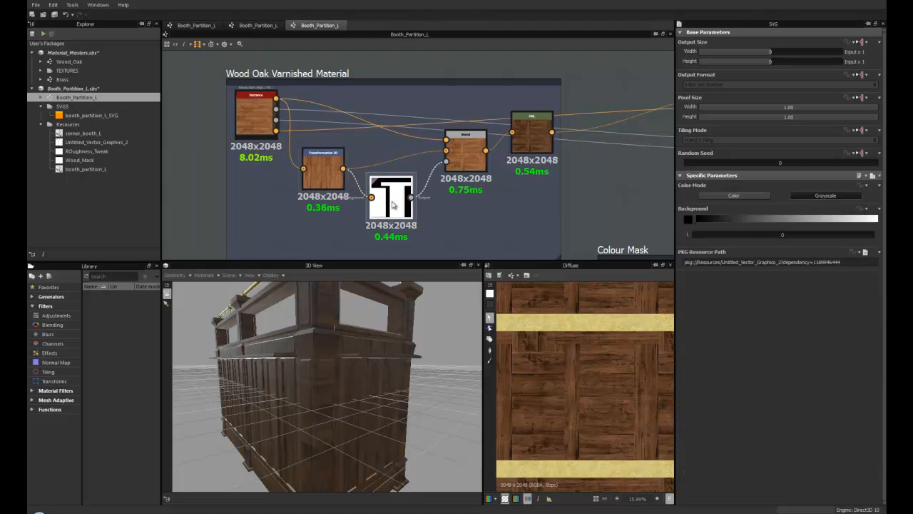
right_click(391, 199)
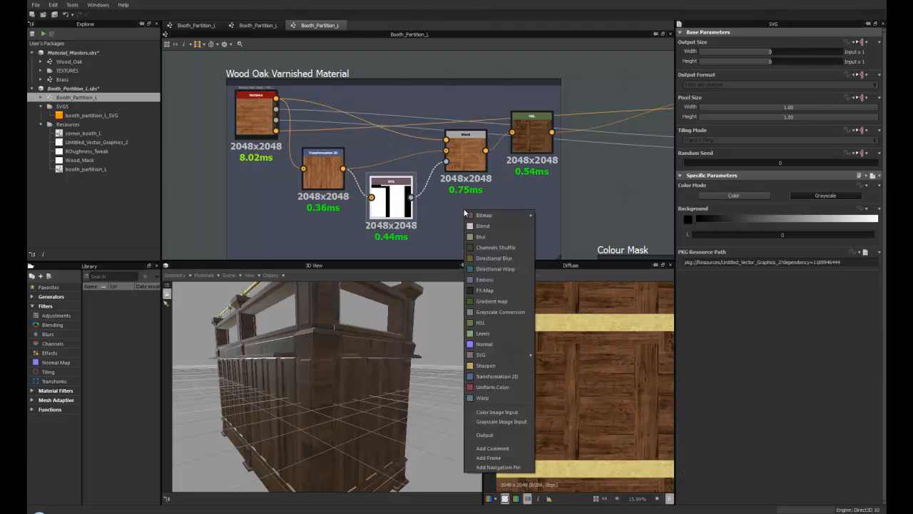
mouse_move(485, 291)
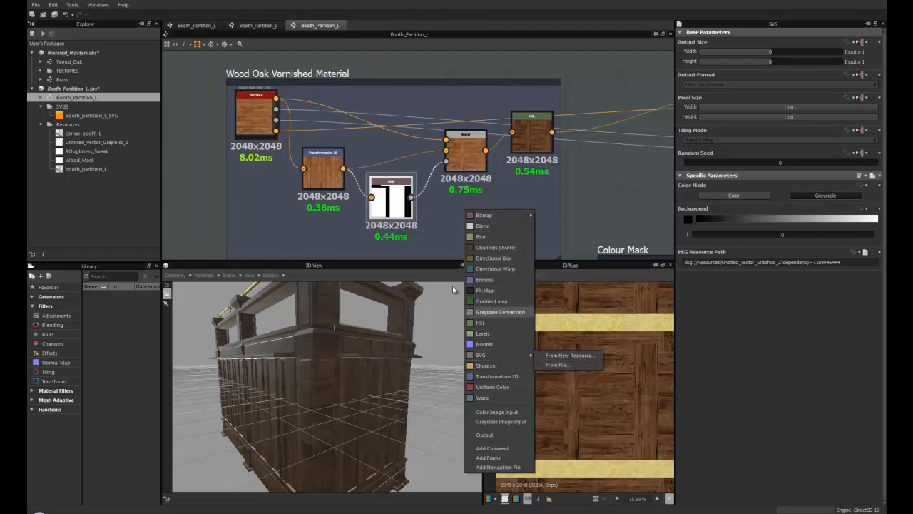
click(391, 200)
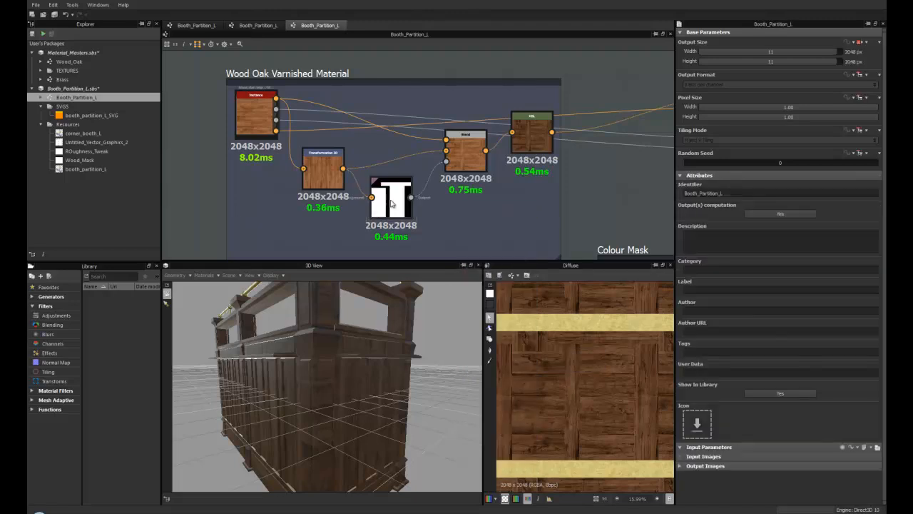
click(391, 199)
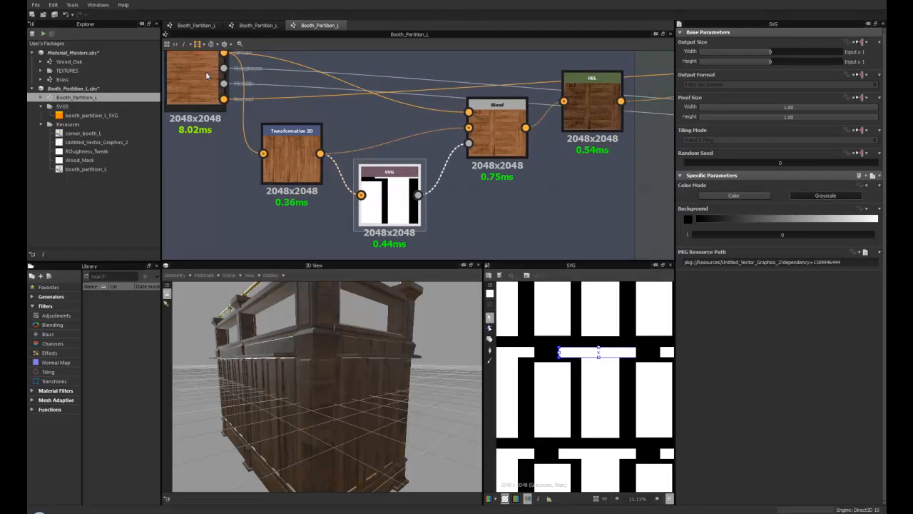
mouse_move(291, 152)
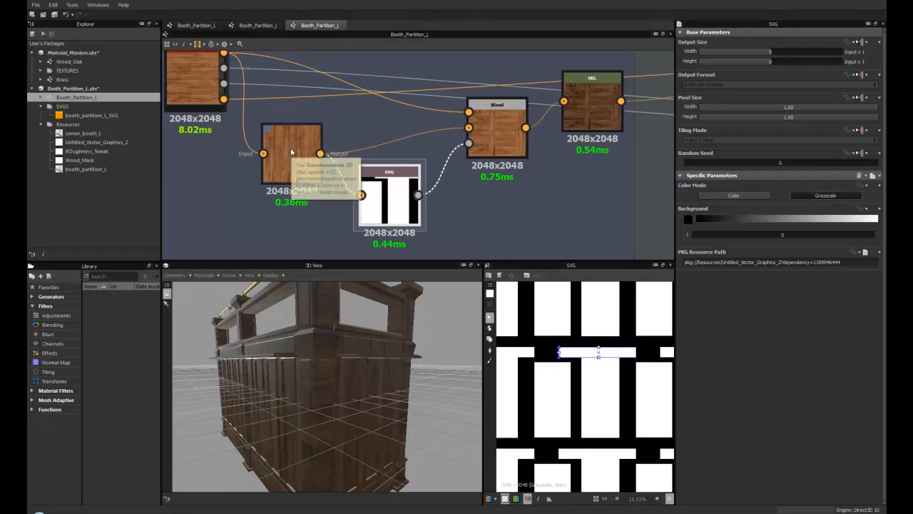
mouse_move(305, 450)
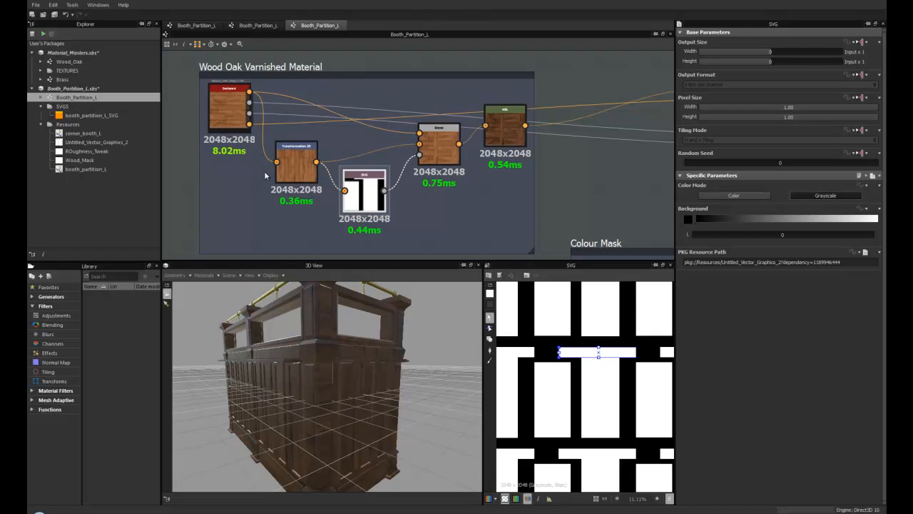
mouse_move(251, 183)
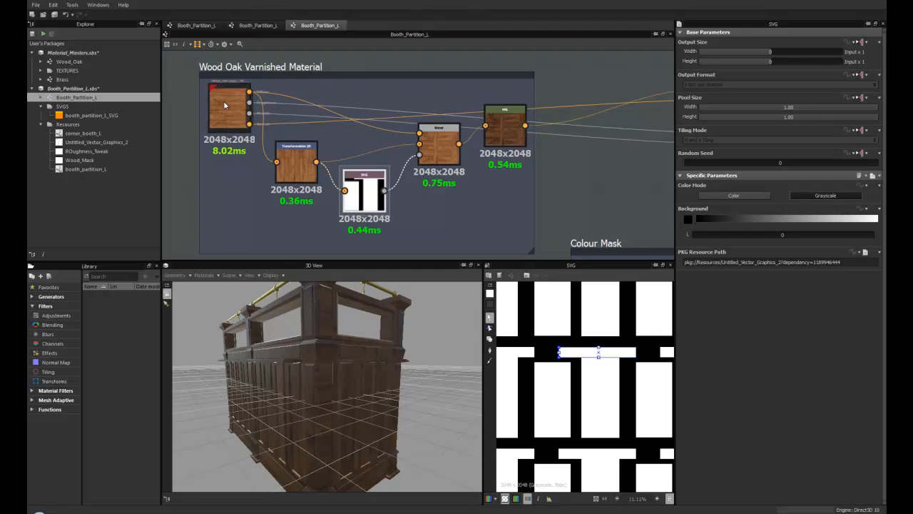
mouse_move(228, 100)
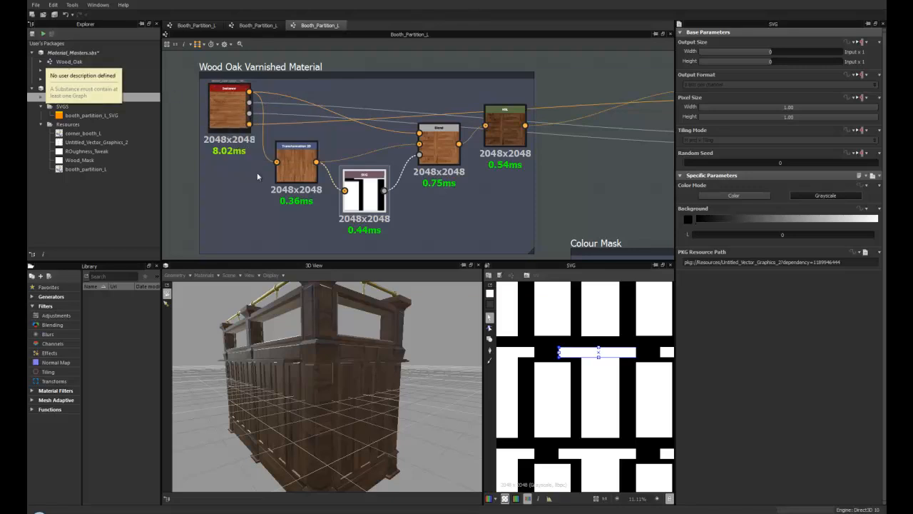
click(439, 143)
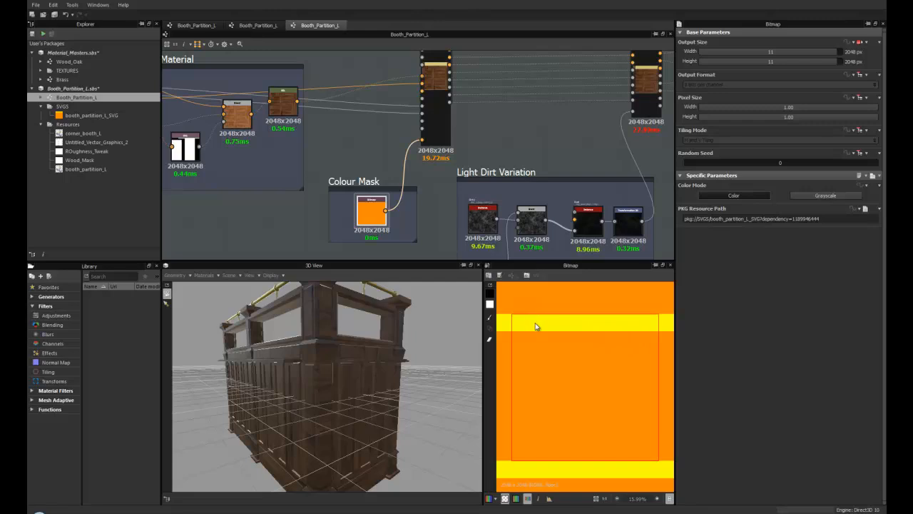
mouse_move(516, 319)
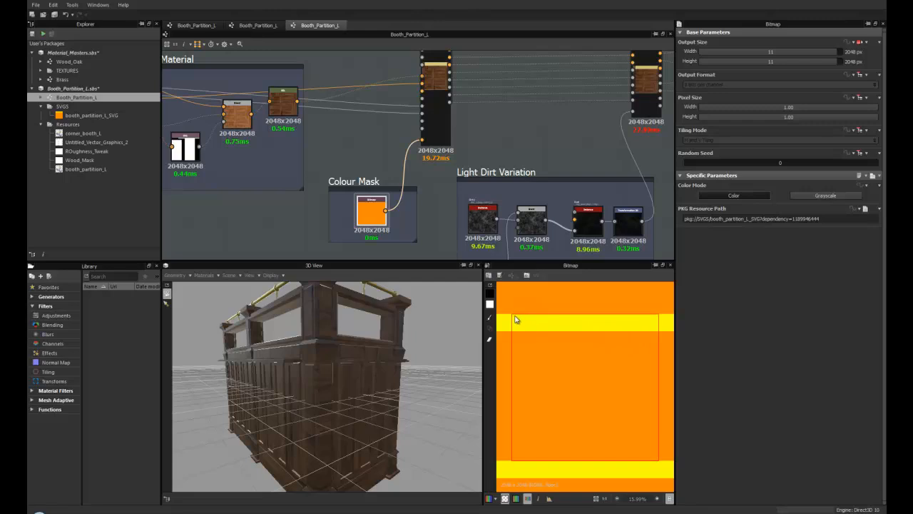
mouse_move(655, 341)
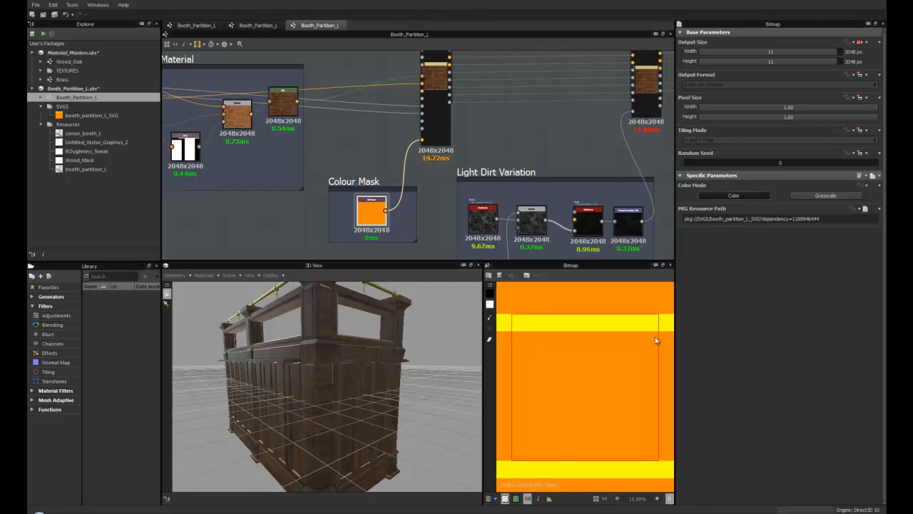
mouse_move(646, 341)
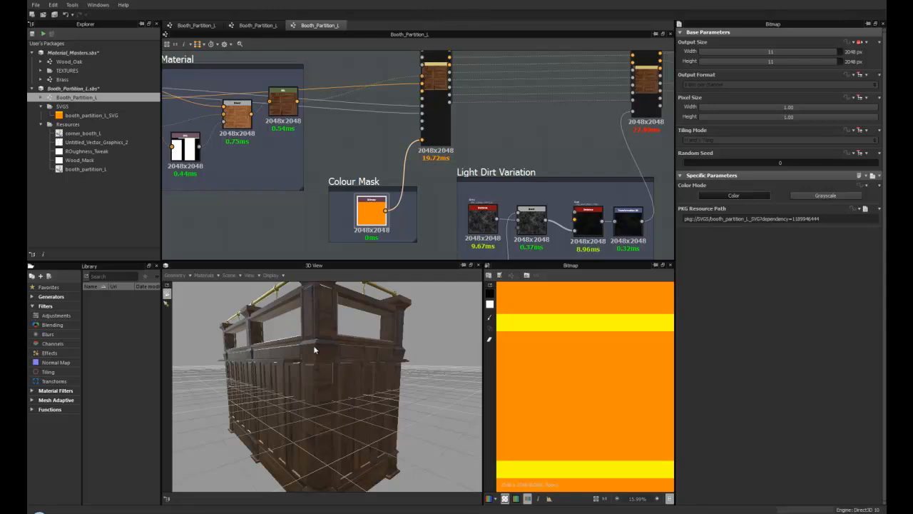
mouse_move(326, 367)
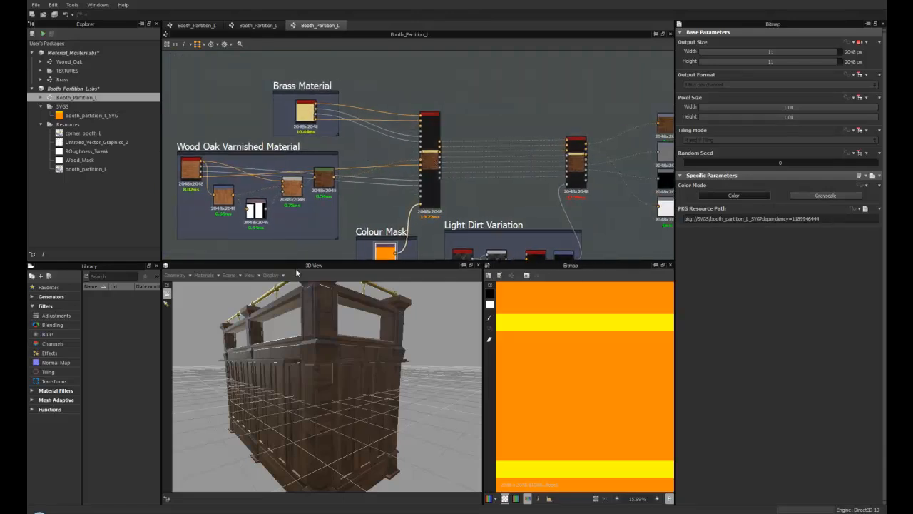
mouse_move(392, 146)
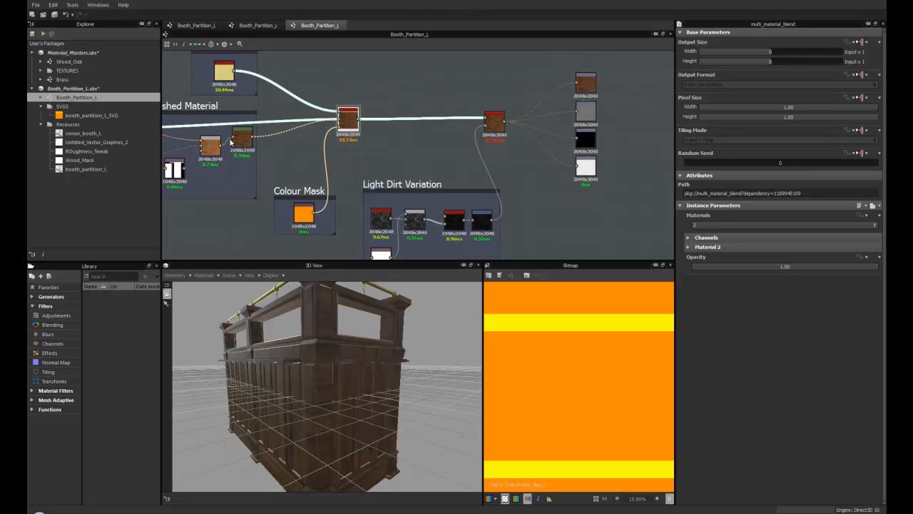
mouse_move(348, 122)
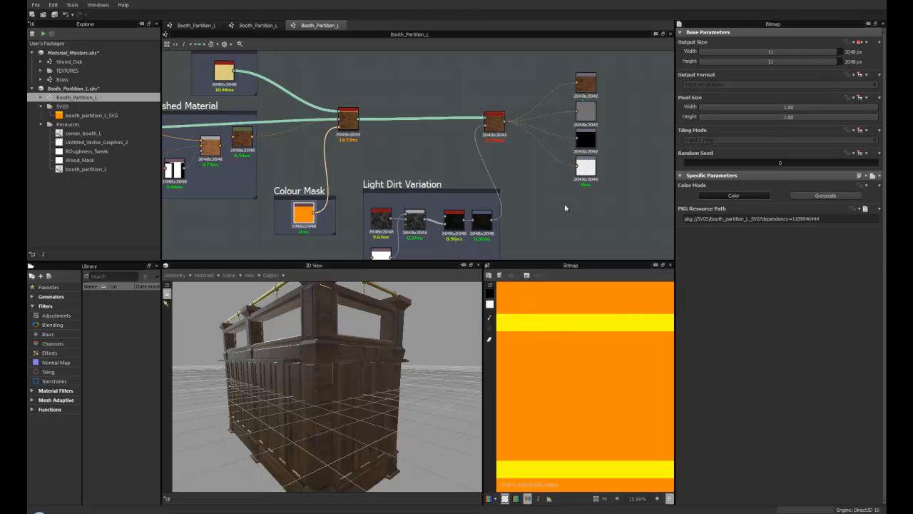
click(348, 119)
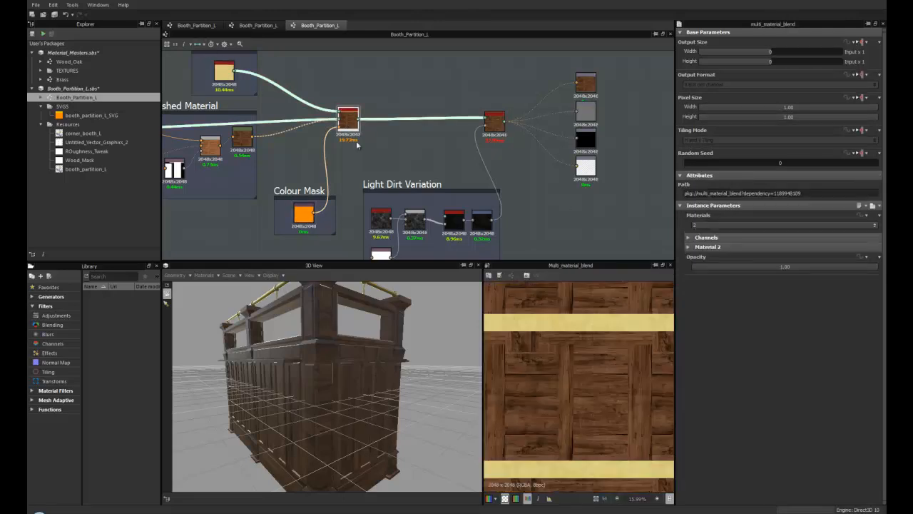
click(708, 246)
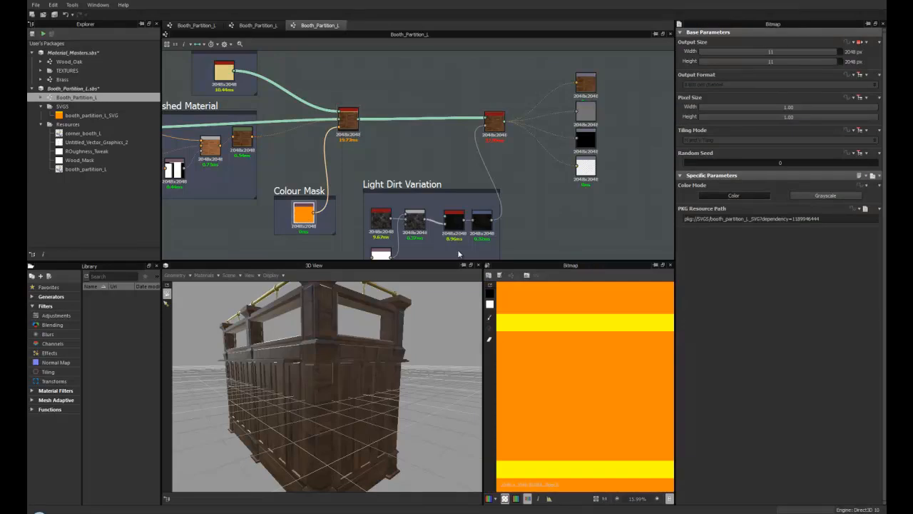
Set multi_material_blend's Material 2 colour to the mask's picked yellow (252, 255, 0)
click(348, 121)
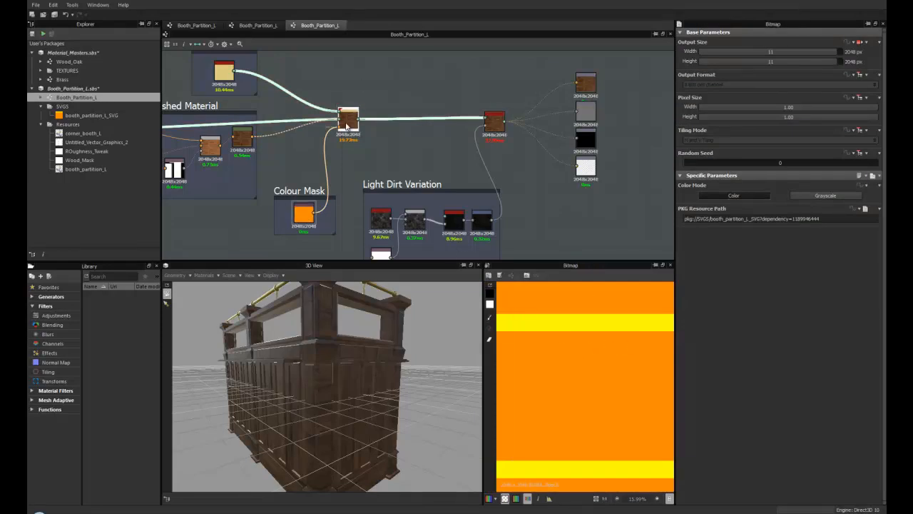
click(349, 118)
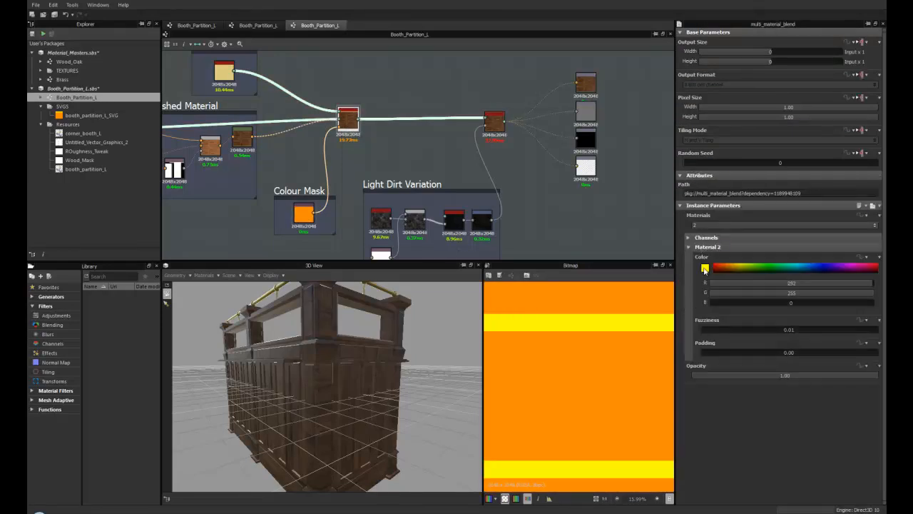
click(705, 267)
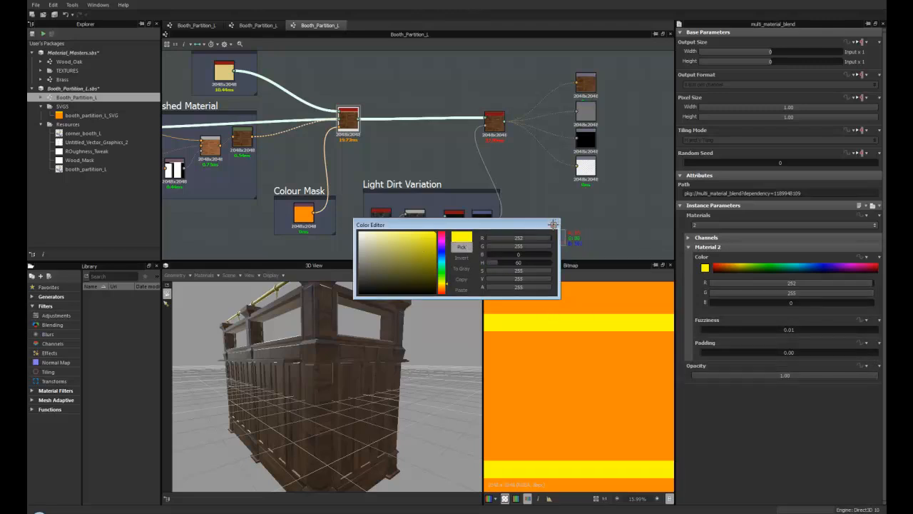
click(372, 267)
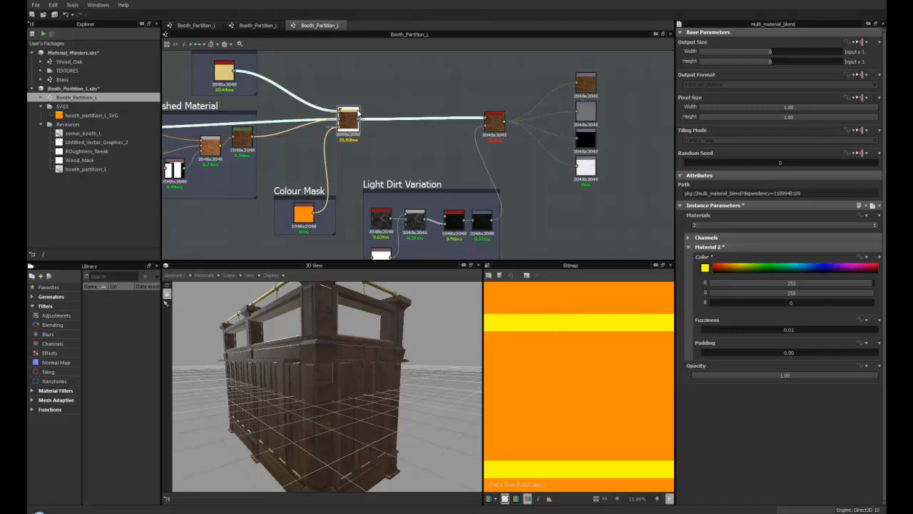
click(689, 247)
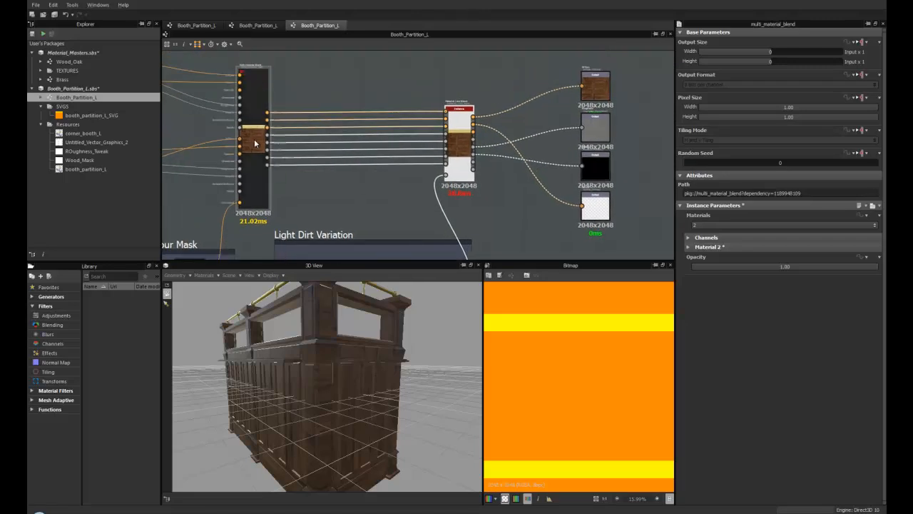
mouse_move(255, 144)
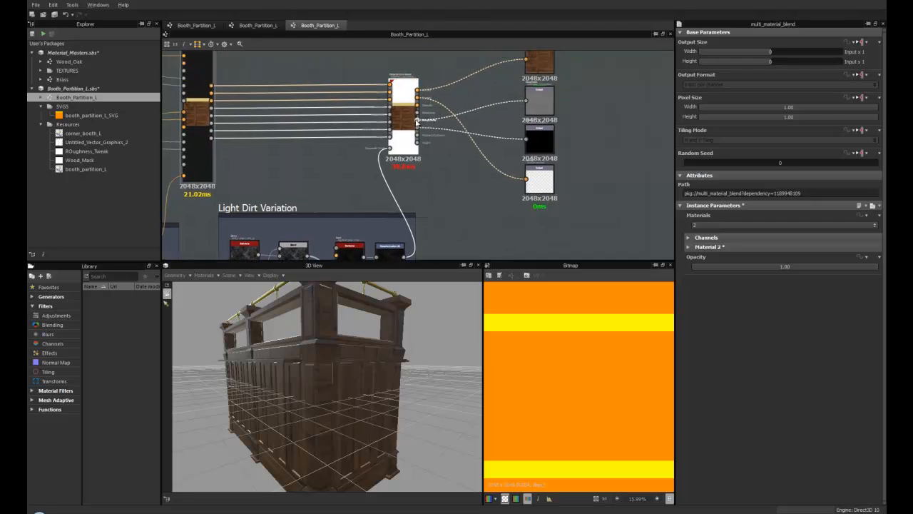
mouse_move(412, 120)
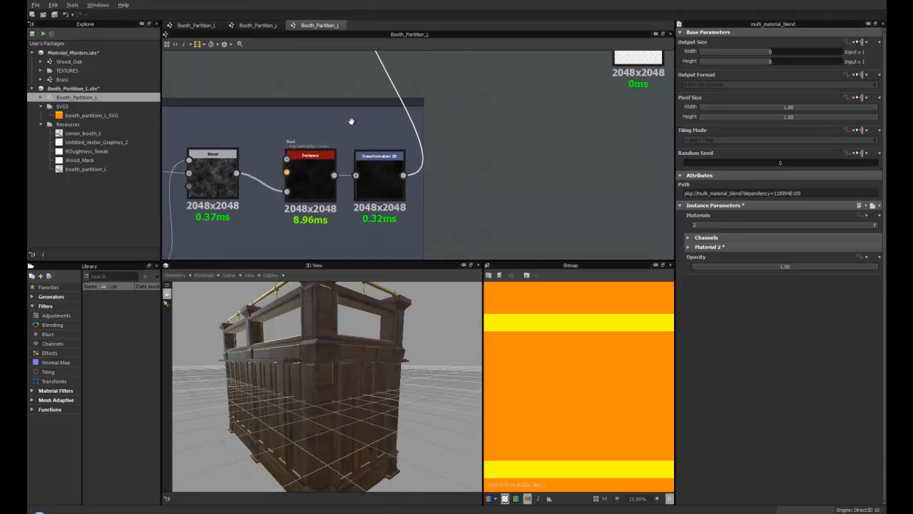
Display the diffuse output node in the 2D view
click(379, 175)
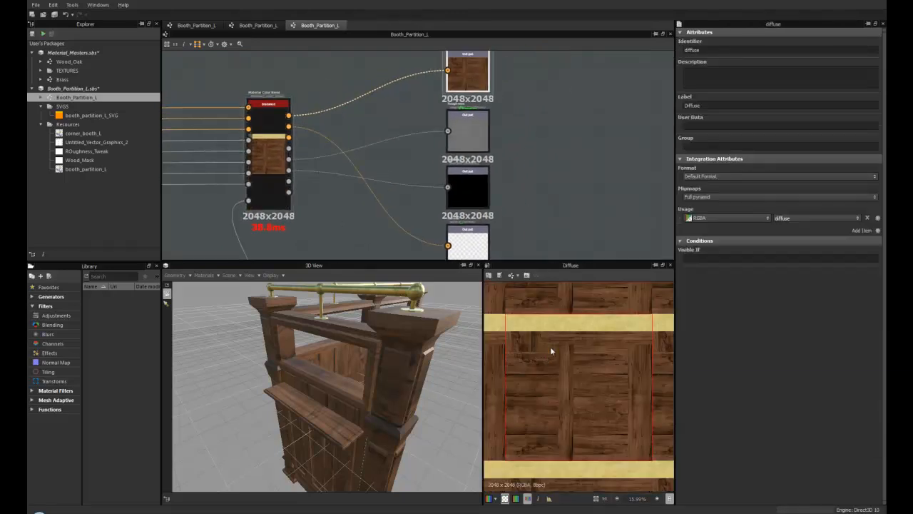
Preview the roughness output in 2D and view Wood_Oak's parameters, Level_In_Mid at 0.49
click(468, 189)
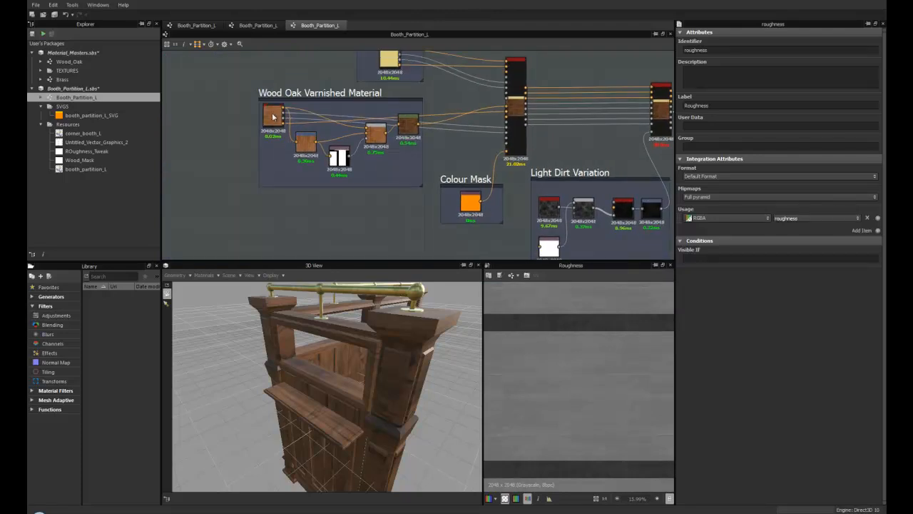
click(273, 117)
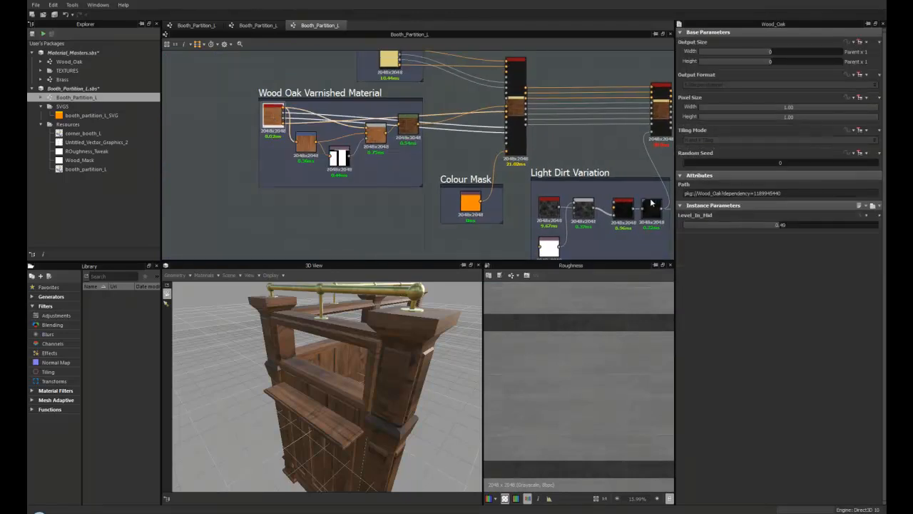
click(273, 118)
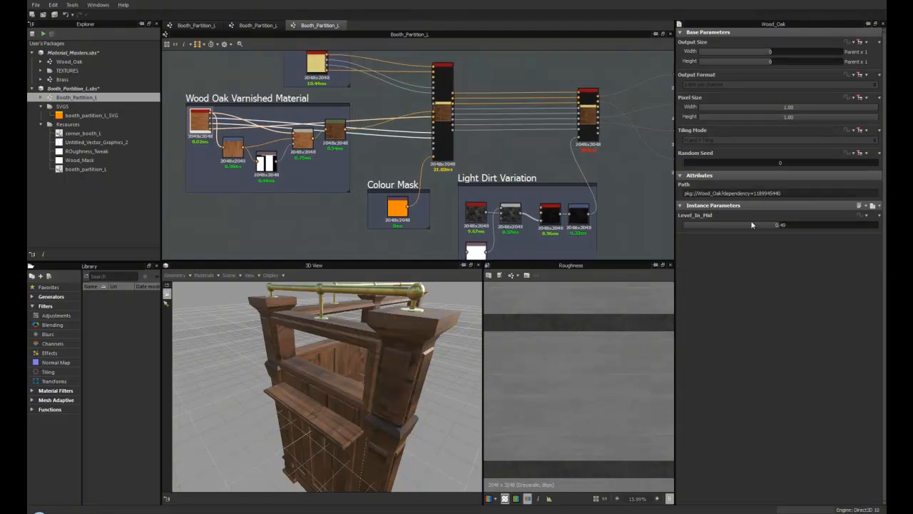
mouse_move(518, 200)
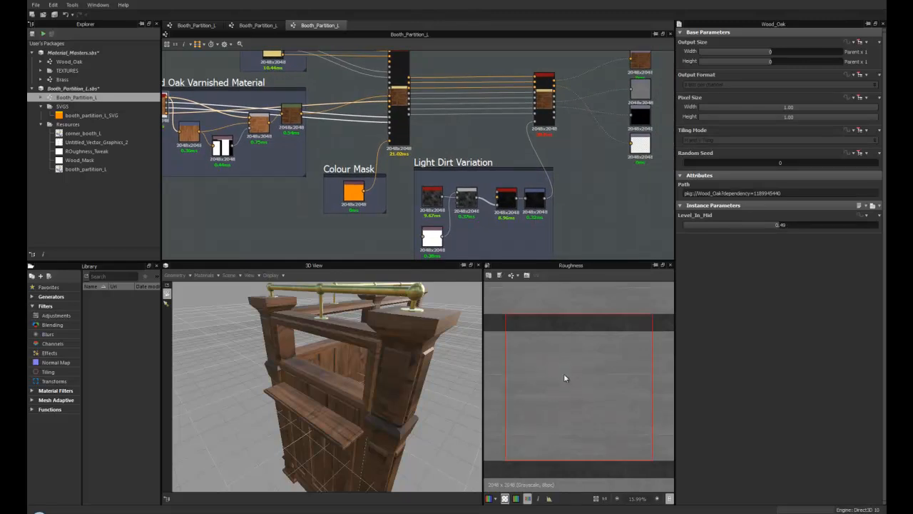
mouse_move(563, 376)
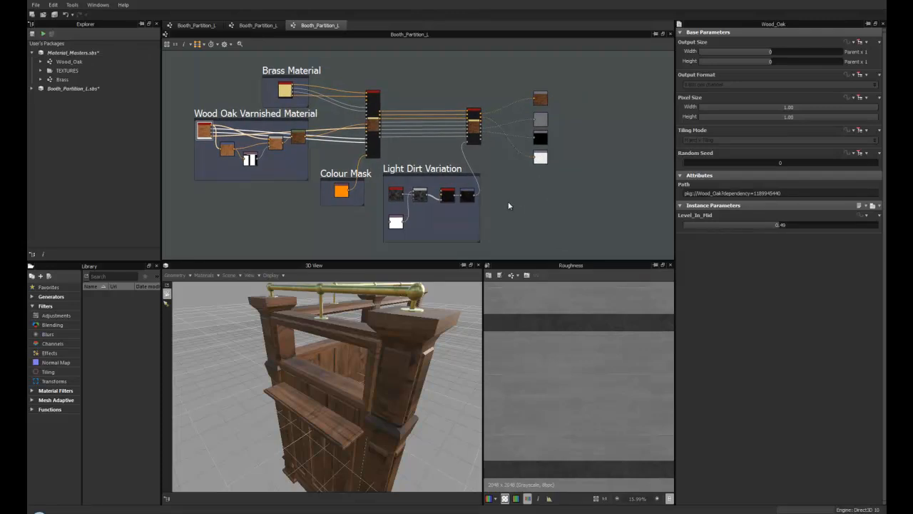
mouse_move(542, 189)
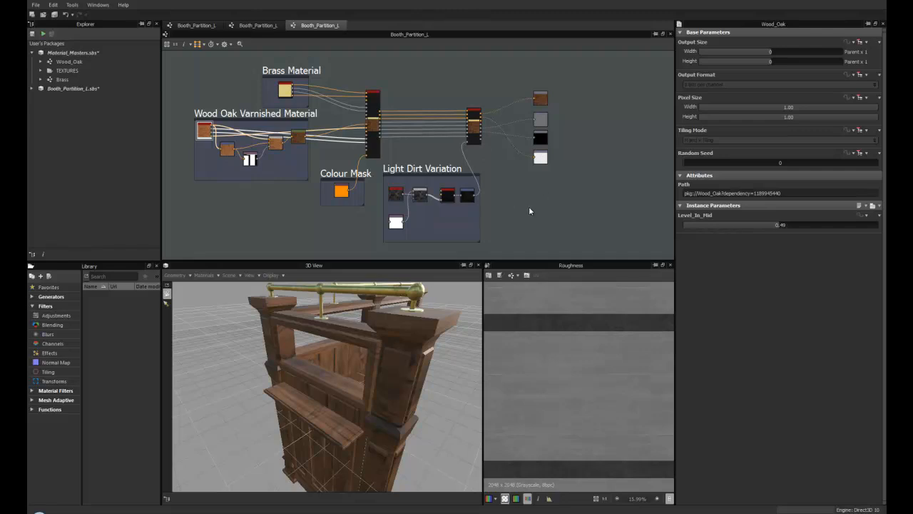
mouse_move(512, 202)
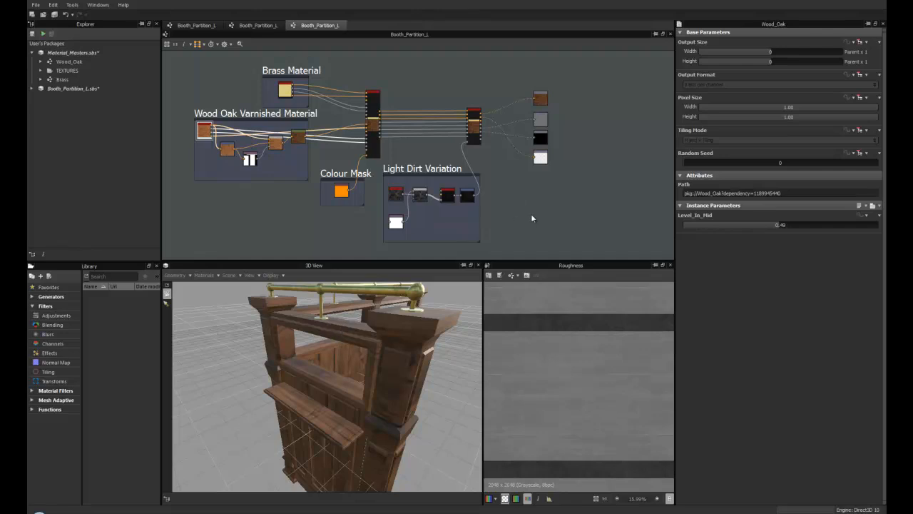
mouse_move(529, 222)
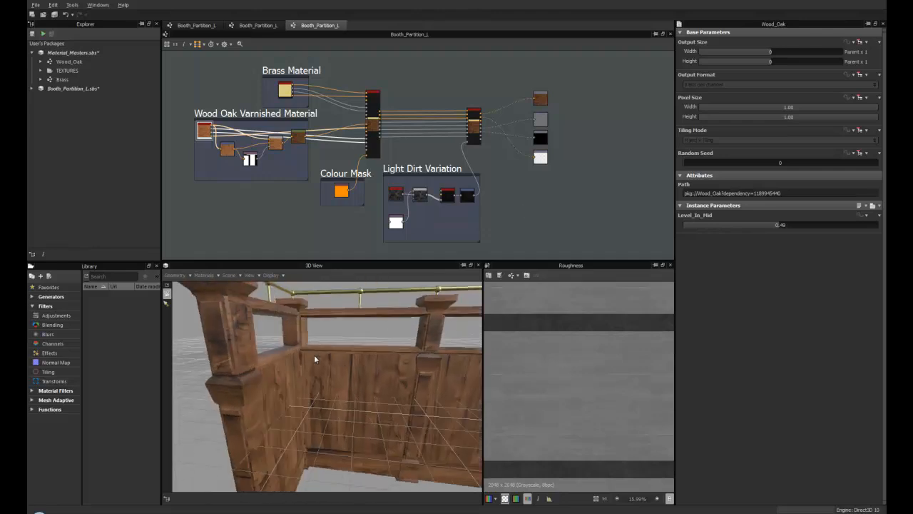
drag(314, 359, 353, 367)
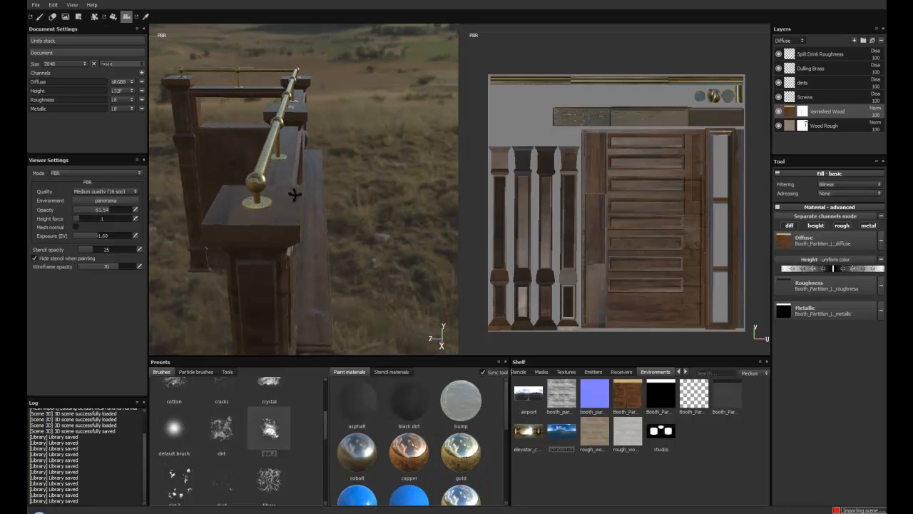
Turn the booth model and set the viewer to show the Diffuse channel solo
drag(295, 195, 209, 195)
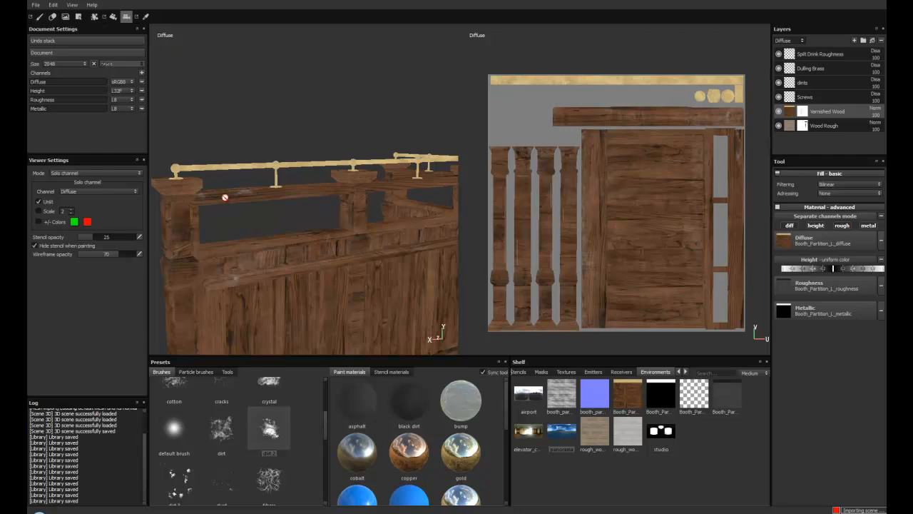
mouse_move(548, 155)
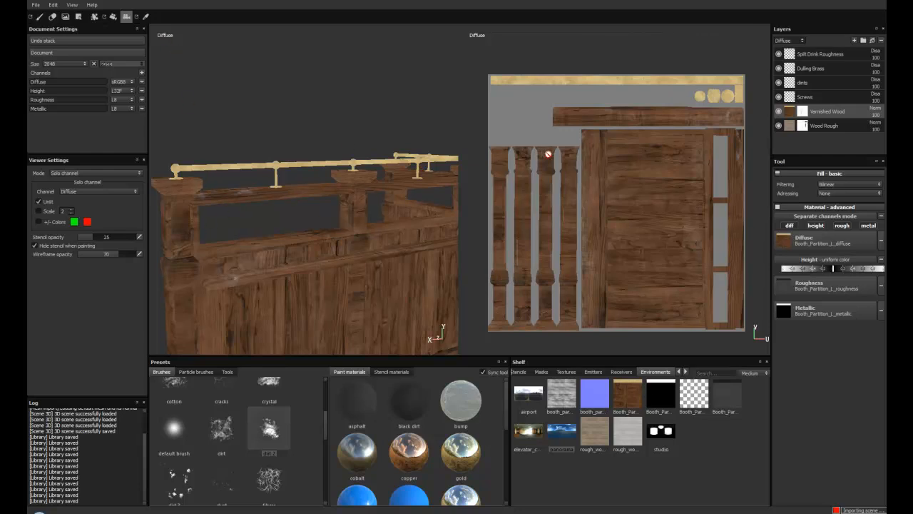
mouse_move(508, 201)
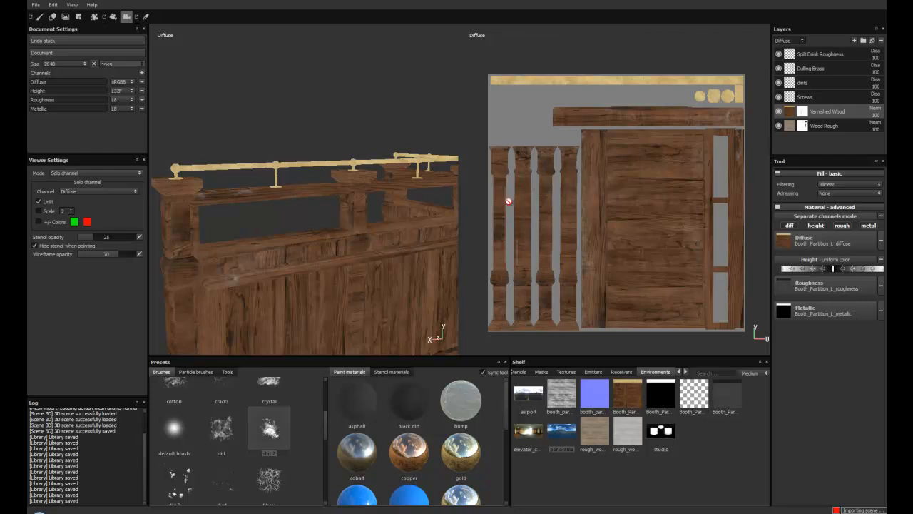
mouse_move(588, 124)
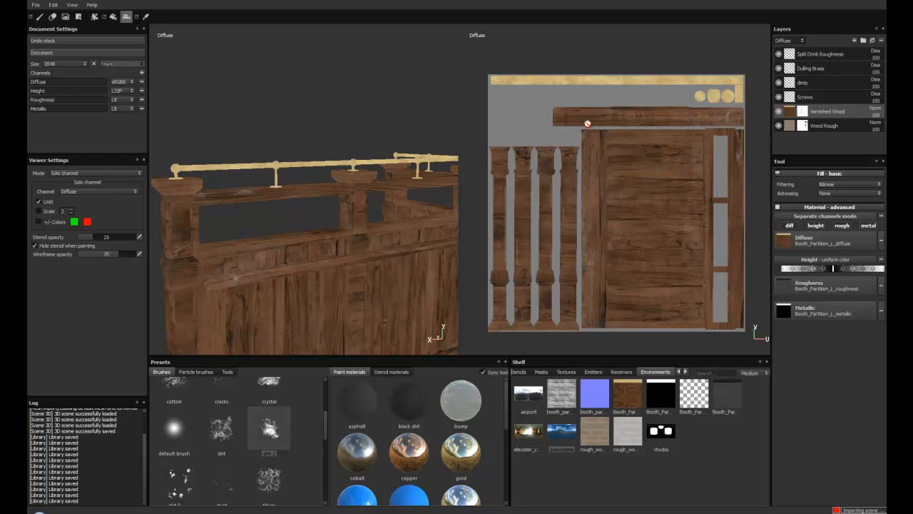
mouse_move(640, 272)
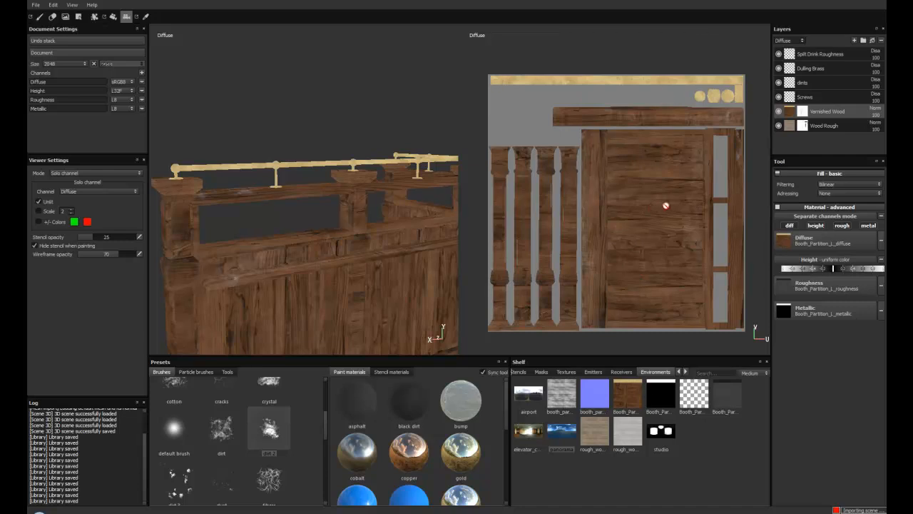
mouse_move(726, 330)
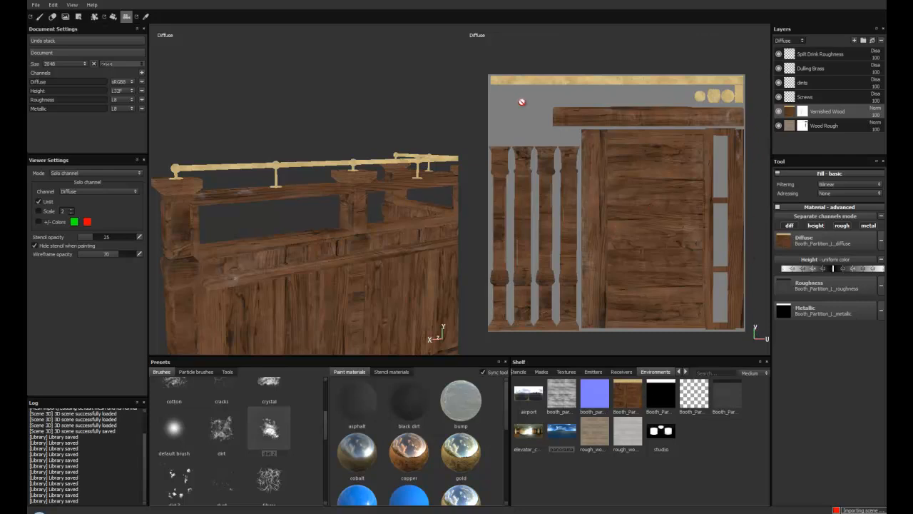
mouse_move(525, 267)
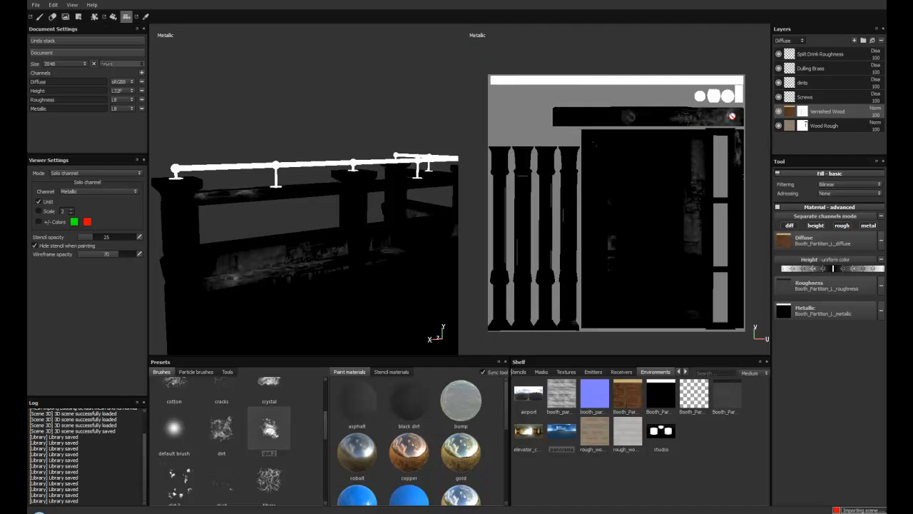
mouse_move(527, 246)
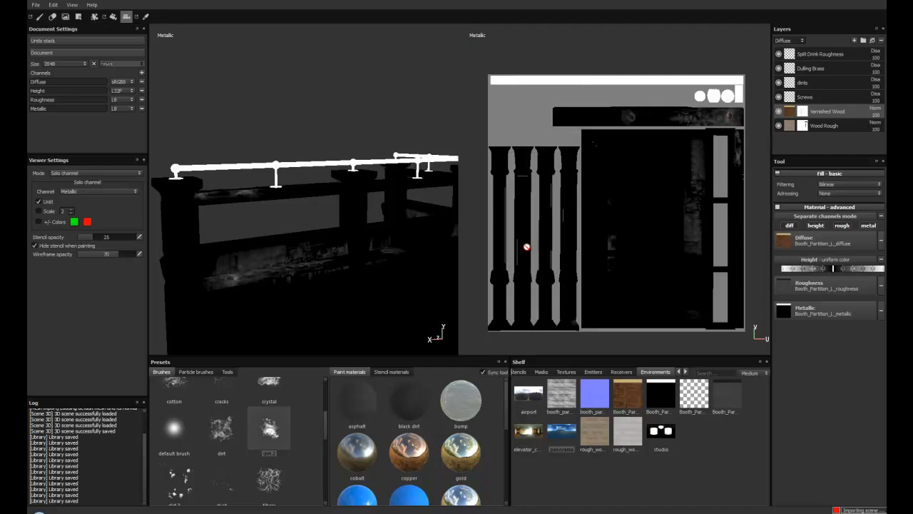
mouse_move(617, 133)
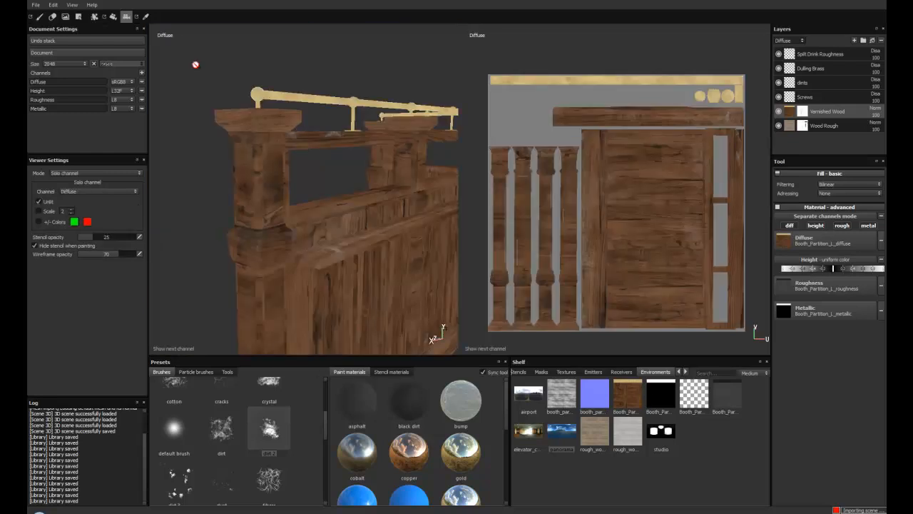
mouse_move(307, 181)
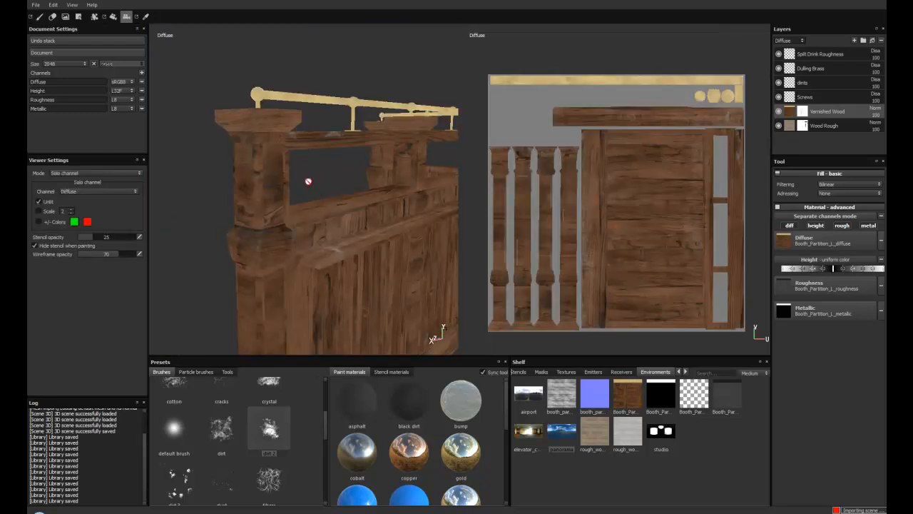
click(87, 173)
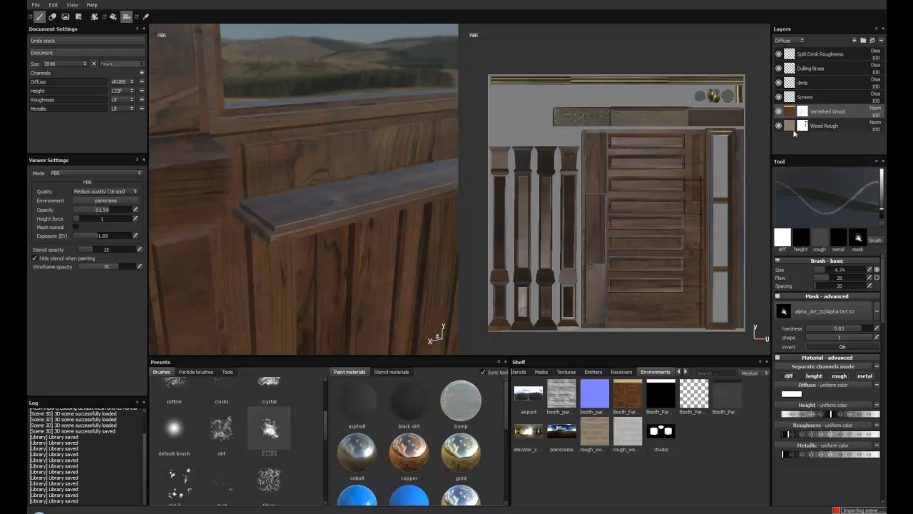
mouse_move(793, 125)
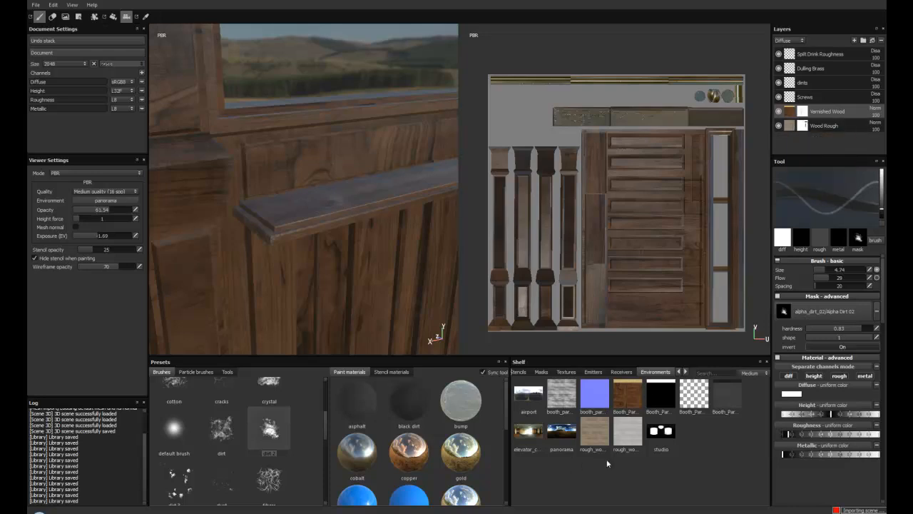
mouse_move(627, 433)
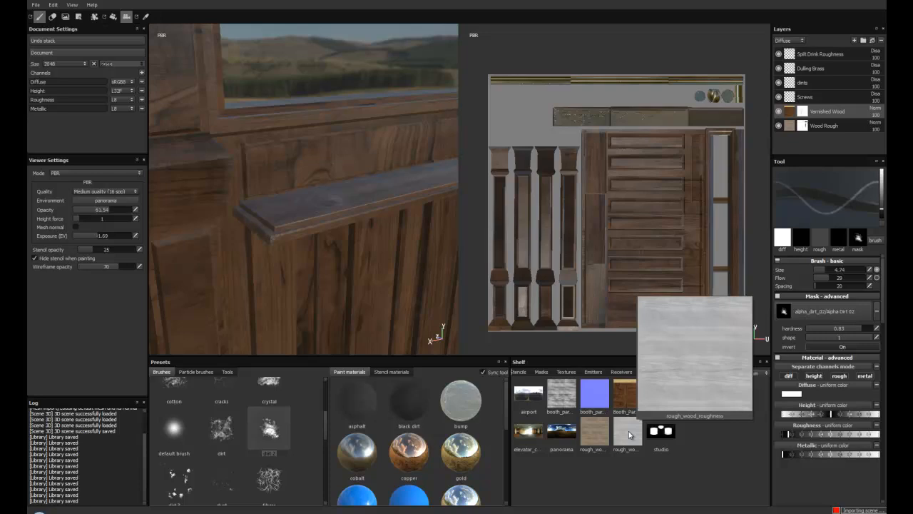
mouse_move(728, 336)
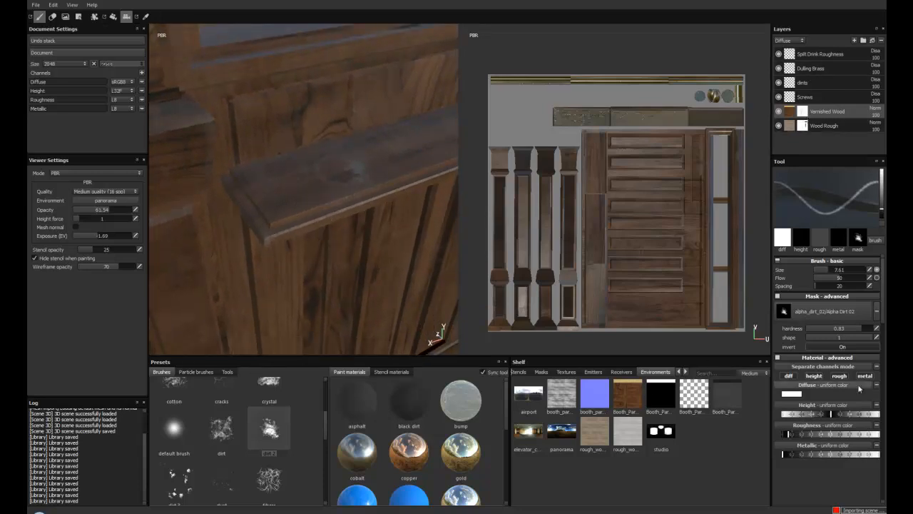
Open the Diffuse uniform colour swatch to choose a new paint colour
click(791, 394)
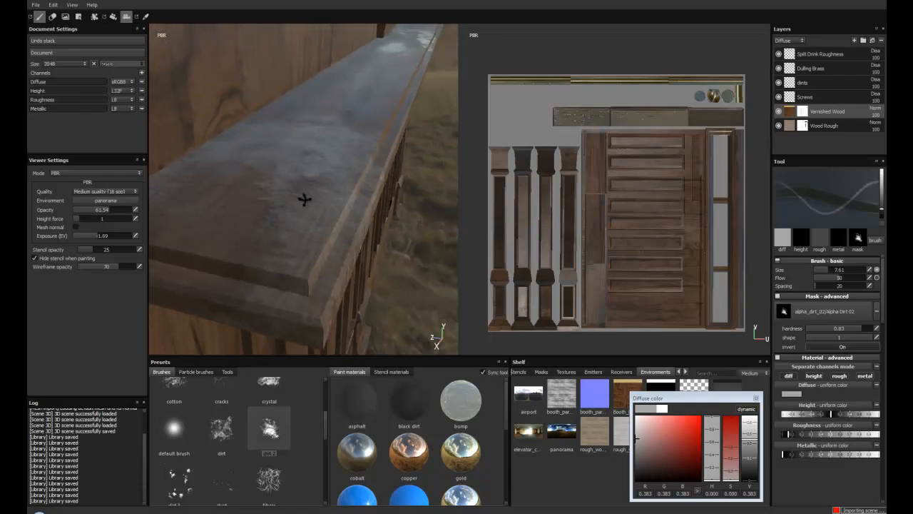
Paint two grey wear strokes along the ledge top, then turn toward the corner post
drag(305, 199, 290, 196)
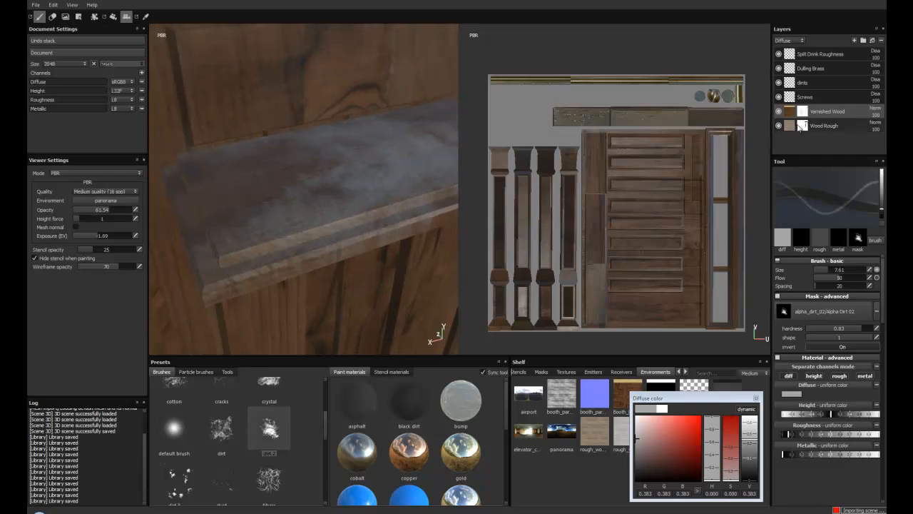
drag(300, 214, 264, 171)
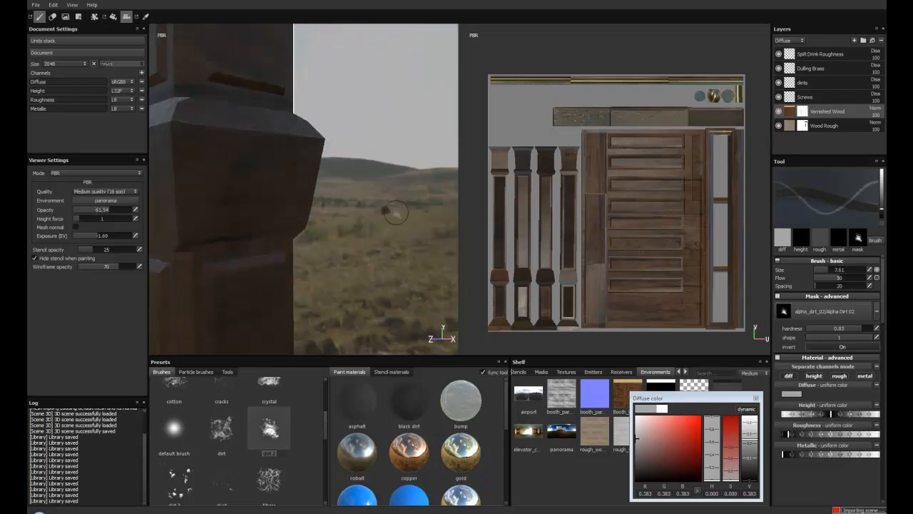
drag(396, 213, 421, 182)
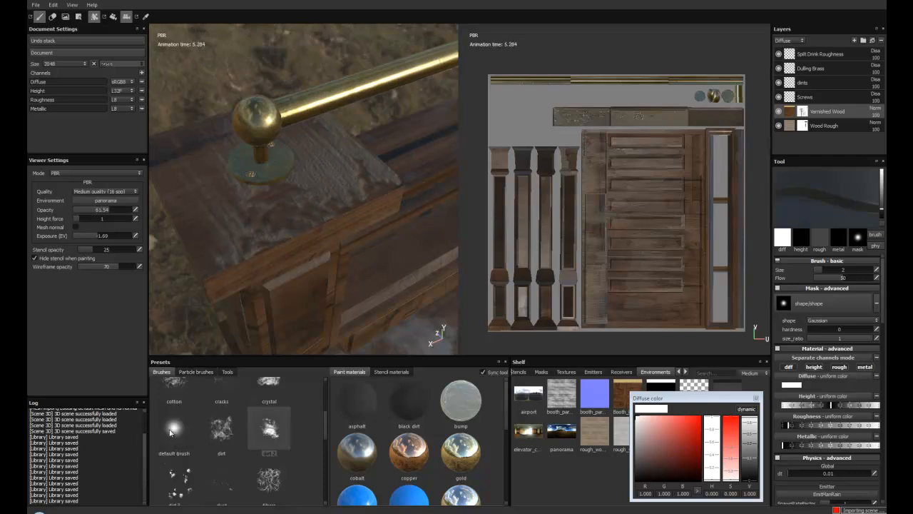
Switch from the physics particle brush back to a plain painting brush
click(222, 428)
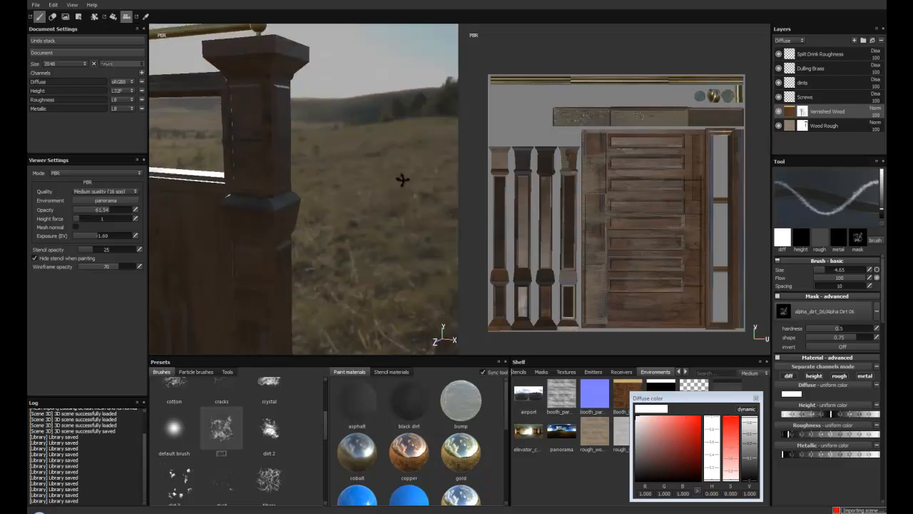
Orbit the view around to face the partition's front panels
drag(403, 179, 284, 191)
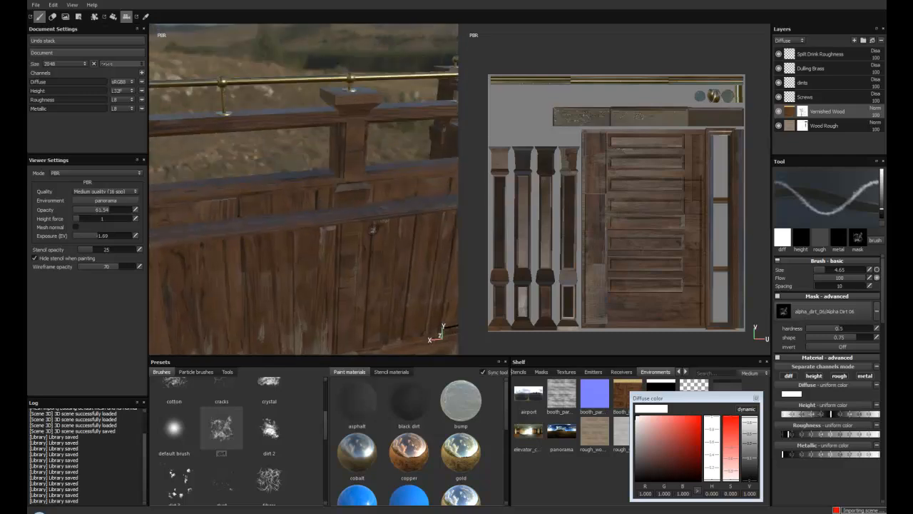
Paint a dirt mark on the front panel beneath the brass rail
drag(307, 214, 328, 178)
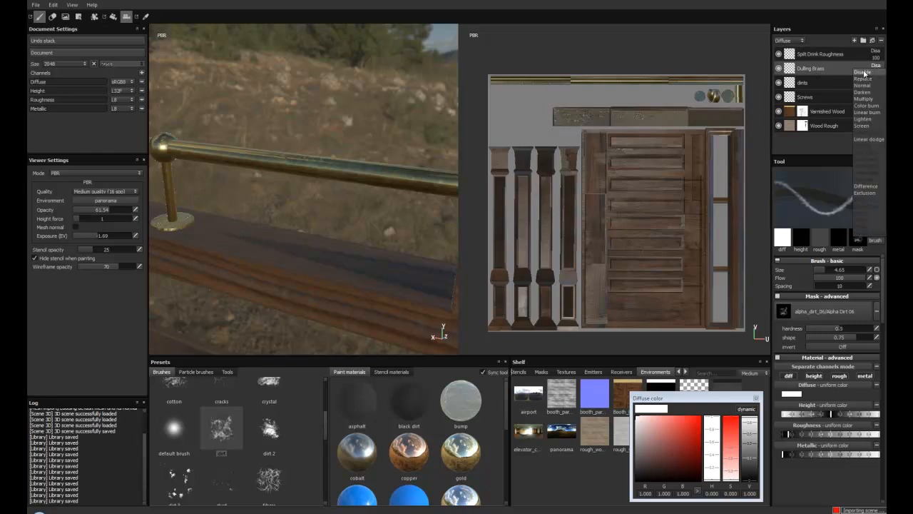
Set the Dulling Brass layer's roughness blend mode to Normal
click(863, 72)
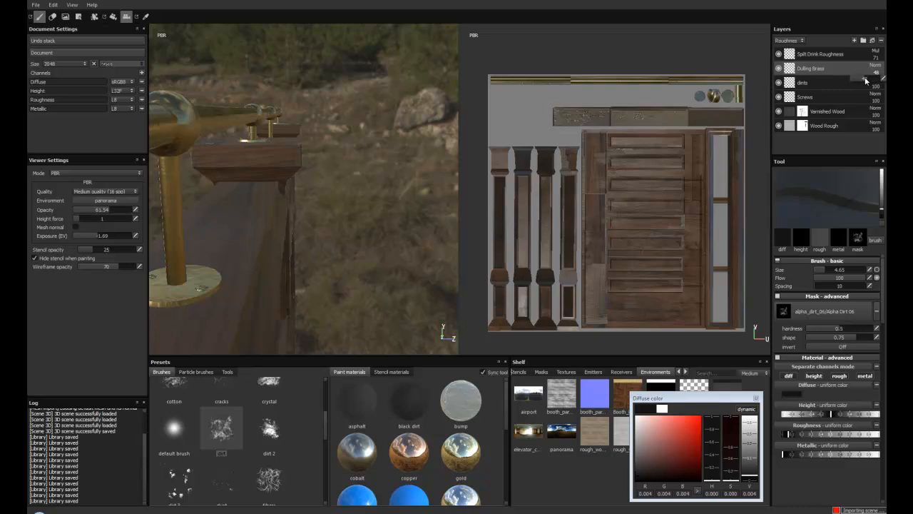
Lower Dulling Brass roughness opacity to 82 and pull back over the whole partition
drag(866, 80, 865, 75)
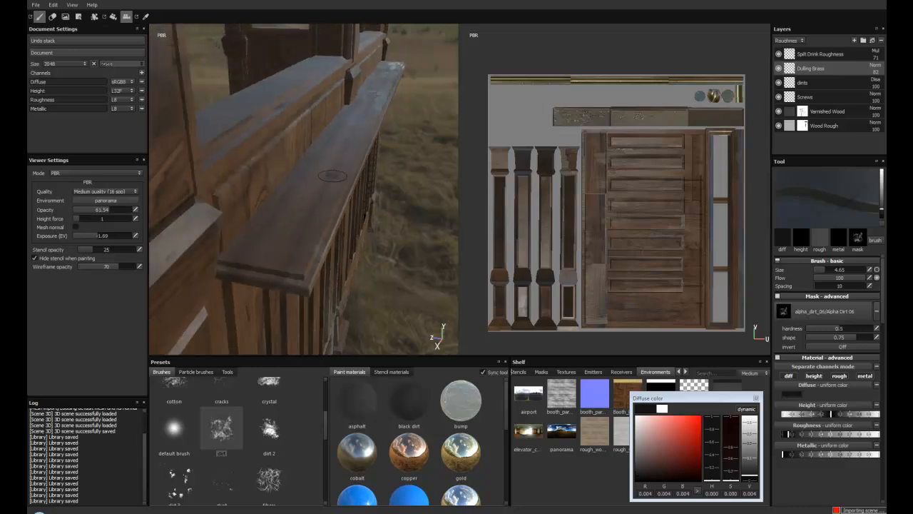
drag(332, 177, 234, 186)
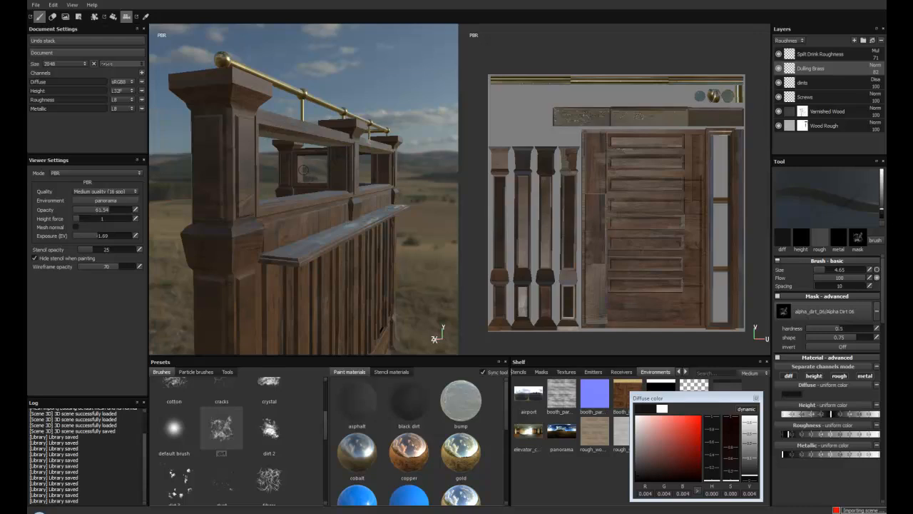
Swing the view around the partition under elevator corridor lighting
drag(304, 171, 322, 213)
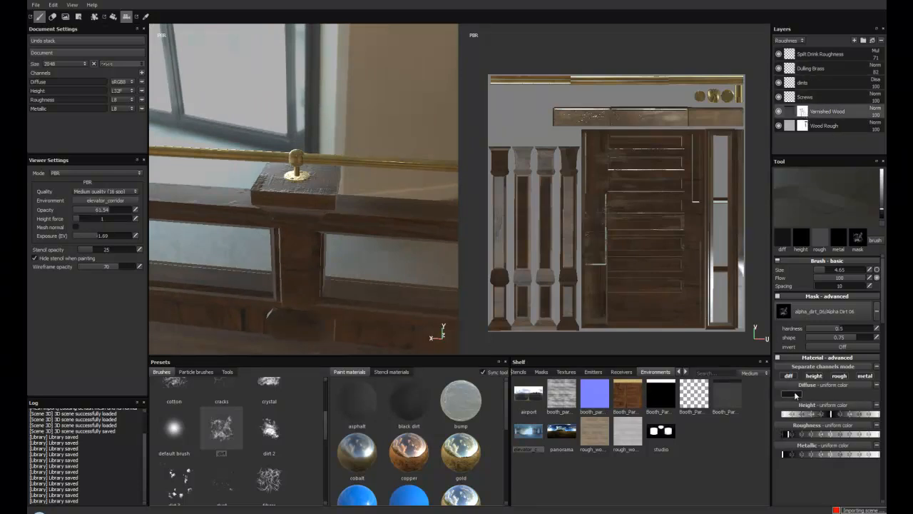
Open the diffuse colour swatch to set a new dirt brush colour
click(791, 394)
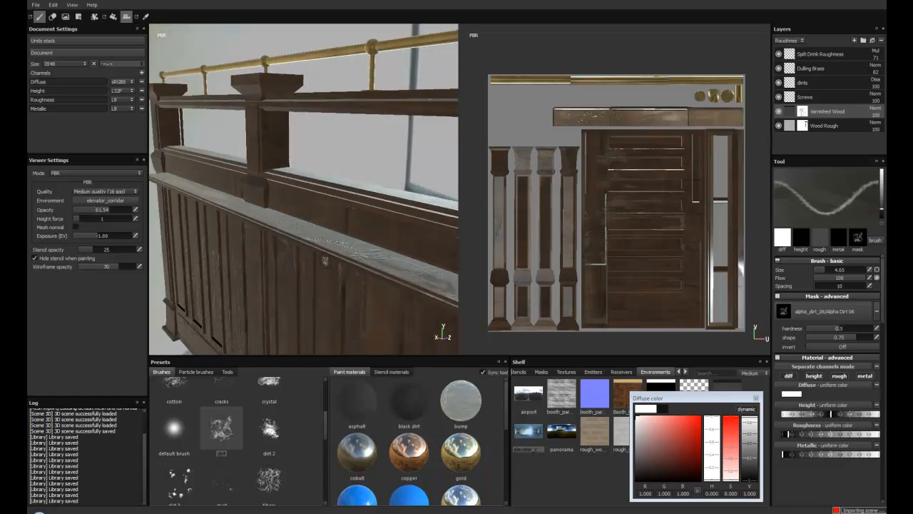
Orbit the partition to inspect it under the airport environment
drag(307, 214, 292, 250)
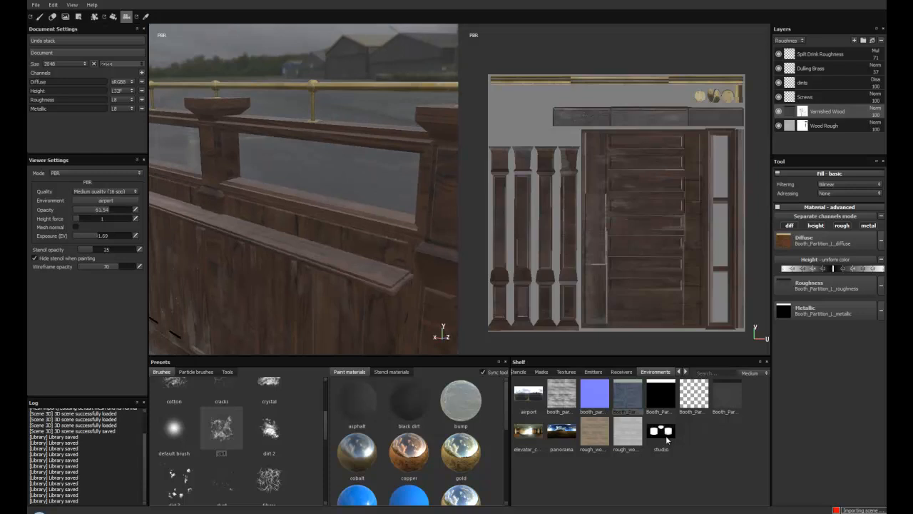
Switch the viewport lighting from airport to the studio environment at -3.23 exposure
click(660, 430)
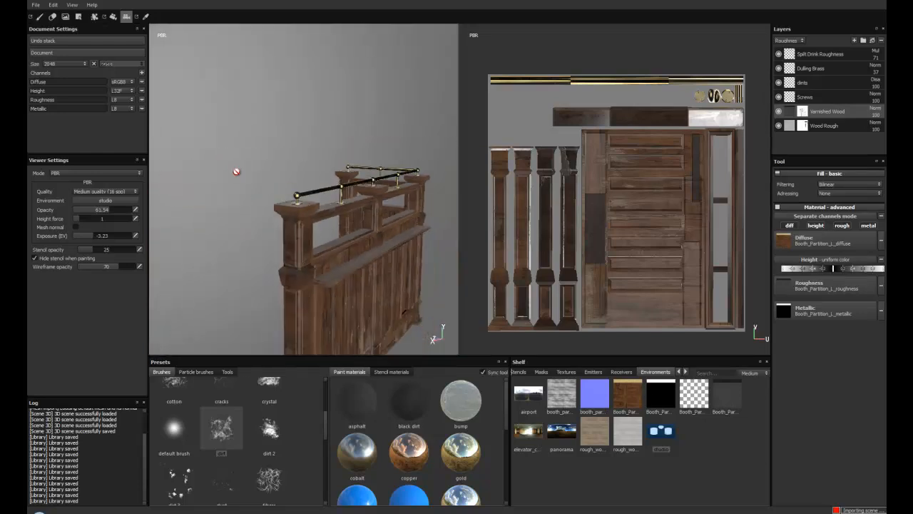
drag(321, 214, 335, 193)
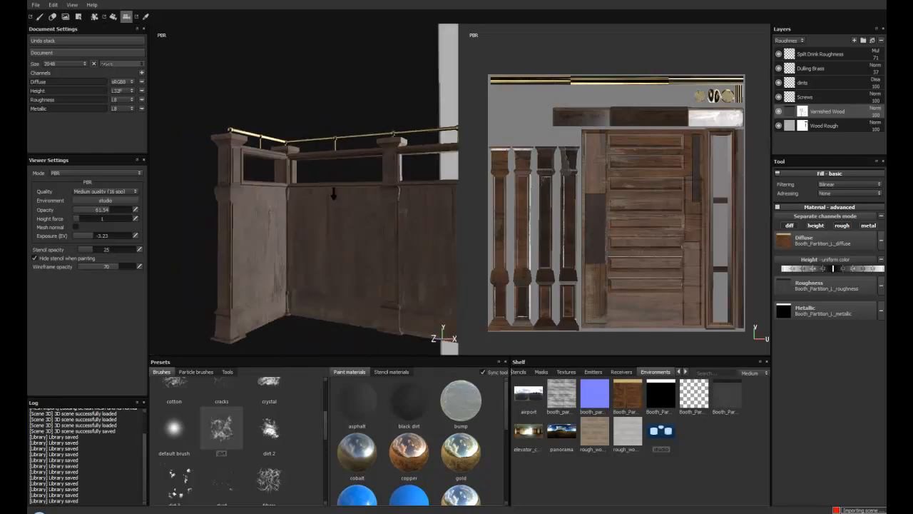
drag(328, 193, 391, 225)
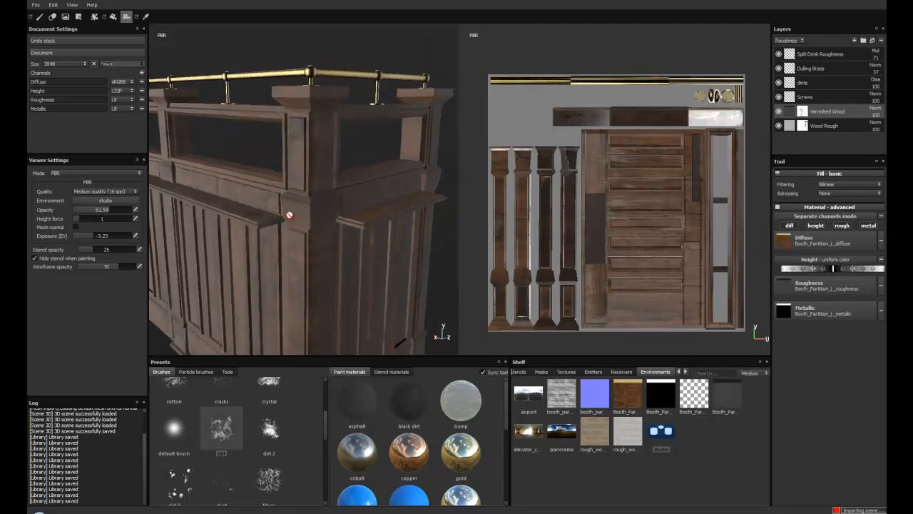
drag(289, 215, 261, 234)
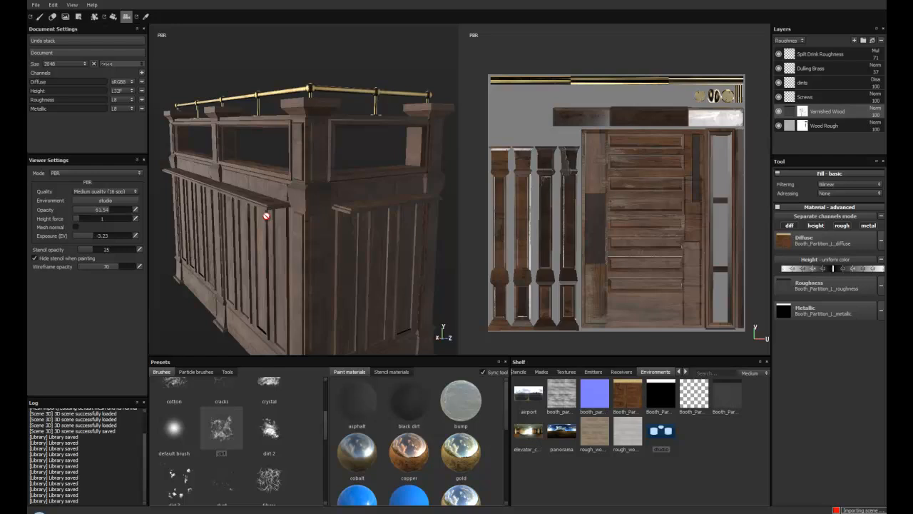
mouse_move(266, 216)
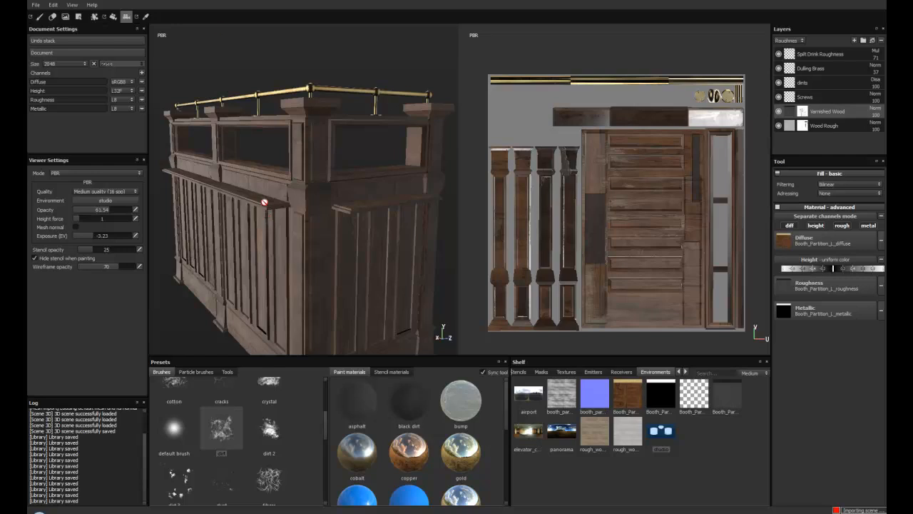
mouse_move(292, 88)
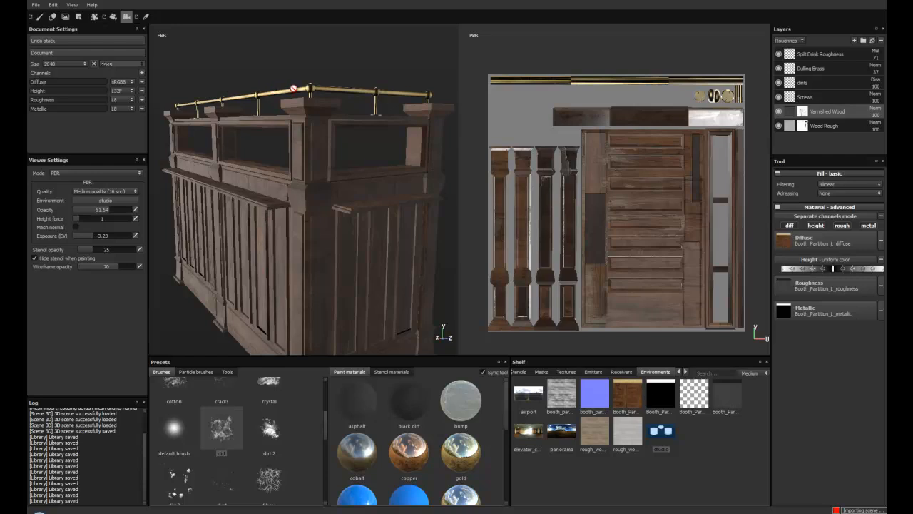